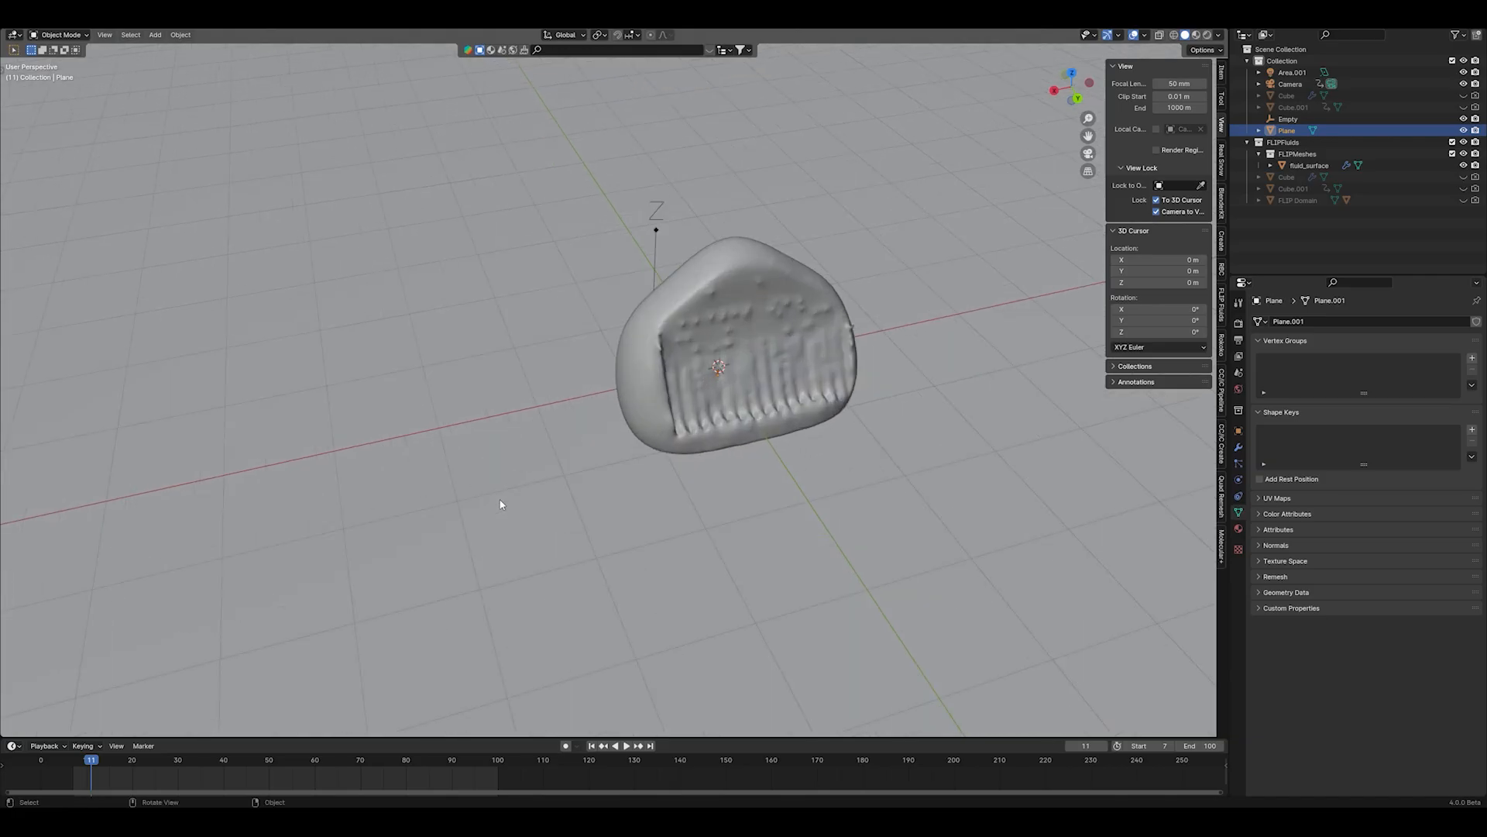
- Play and stop the baked FLIP fluid animation of the viscous paint blob
{"action": "left_click", "coordinate": [624, 745]}
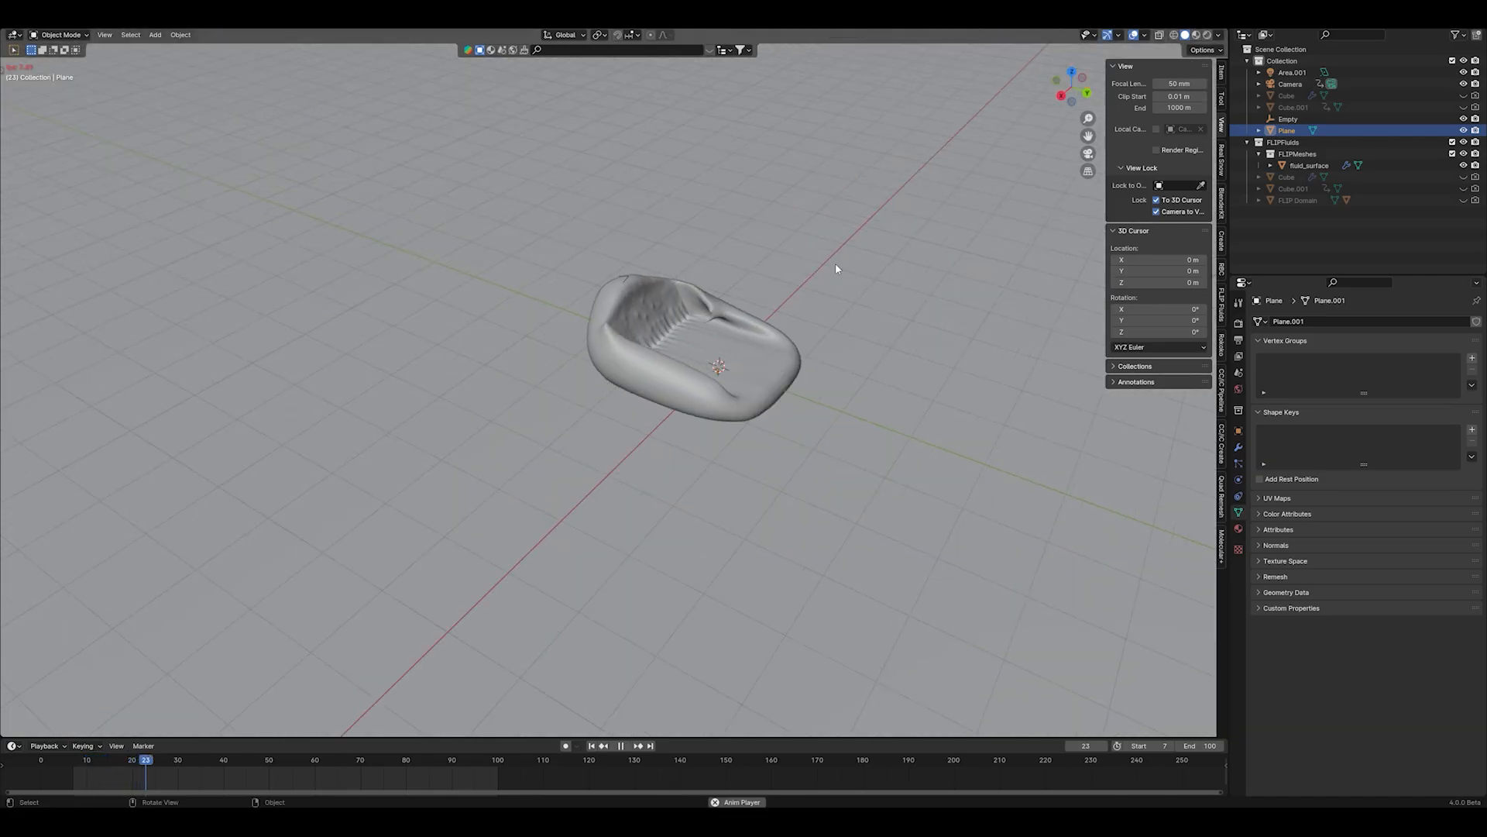
{"action": "left_click", "coordinate": [613, 745]}
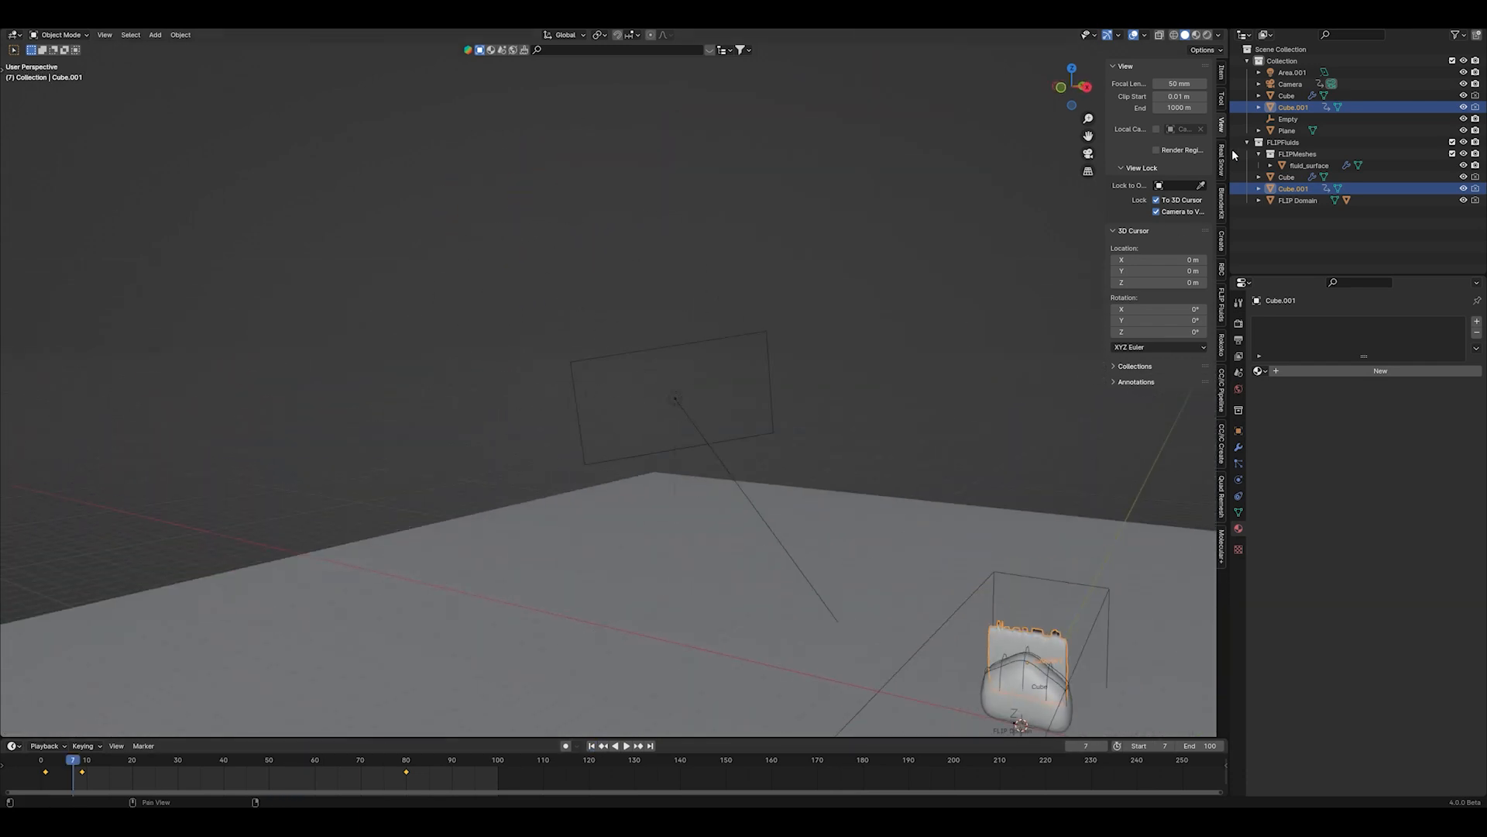
{"action": "mouse_move", "coordinate": [1223, 412]}
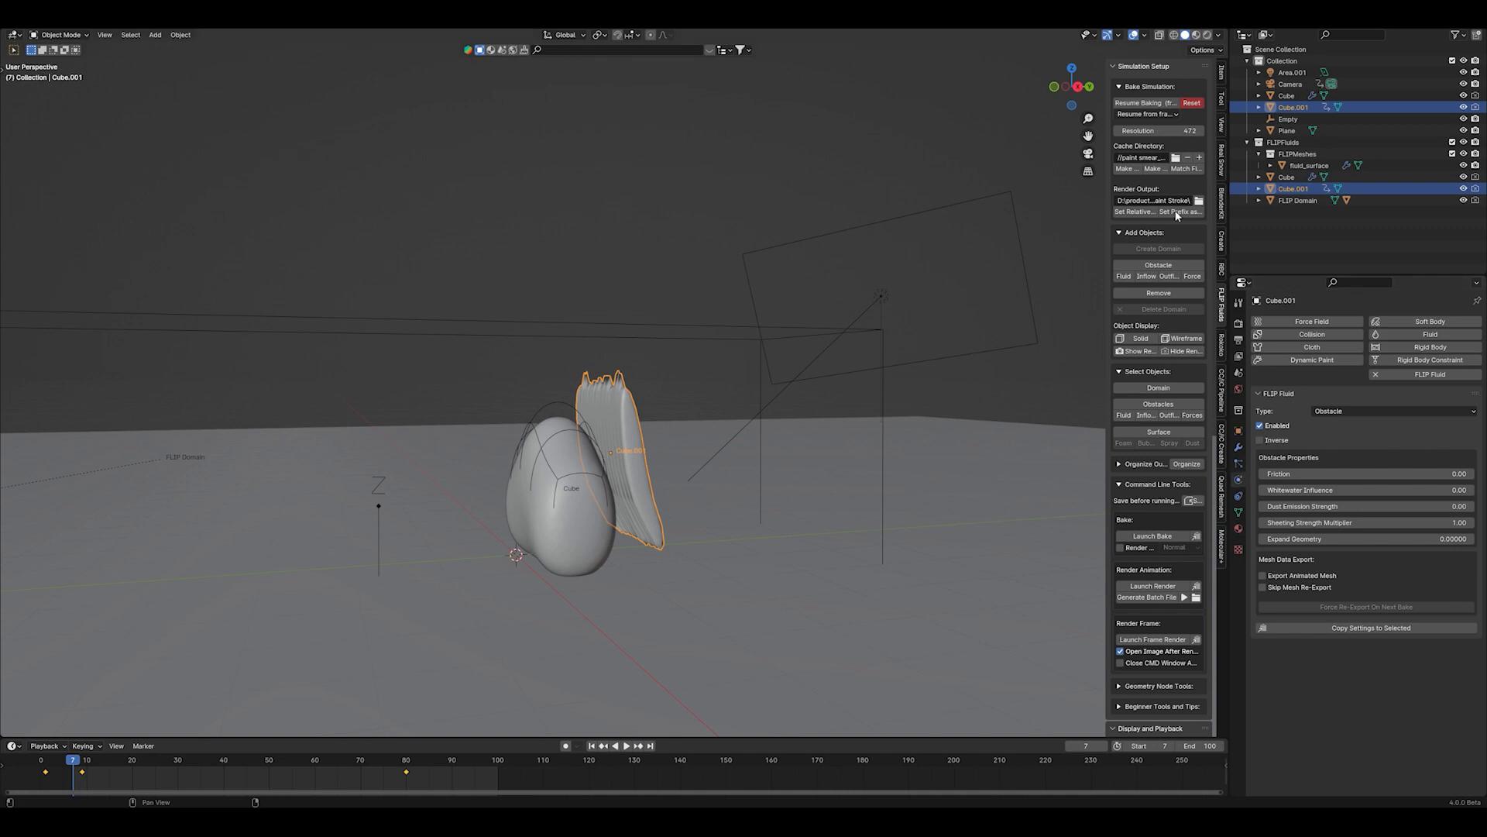
{"action": "mouse_move", "coordinate": [1156, 265]}
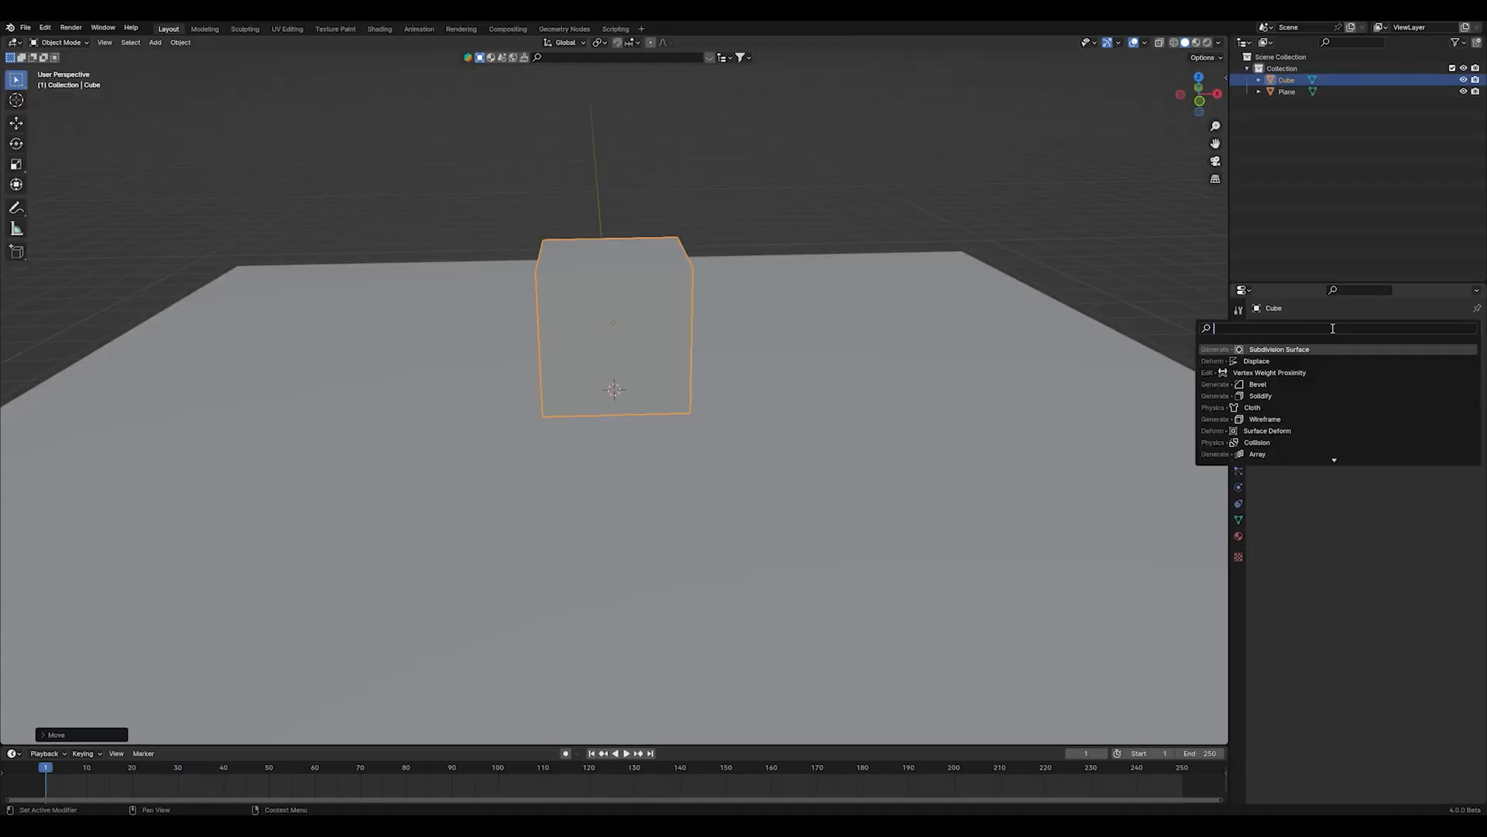
- Show Cube.001's FLIP Fluid Obstacle settings in the Physics properties
{"action": "left_click", "coordinate": [1278, 349]}
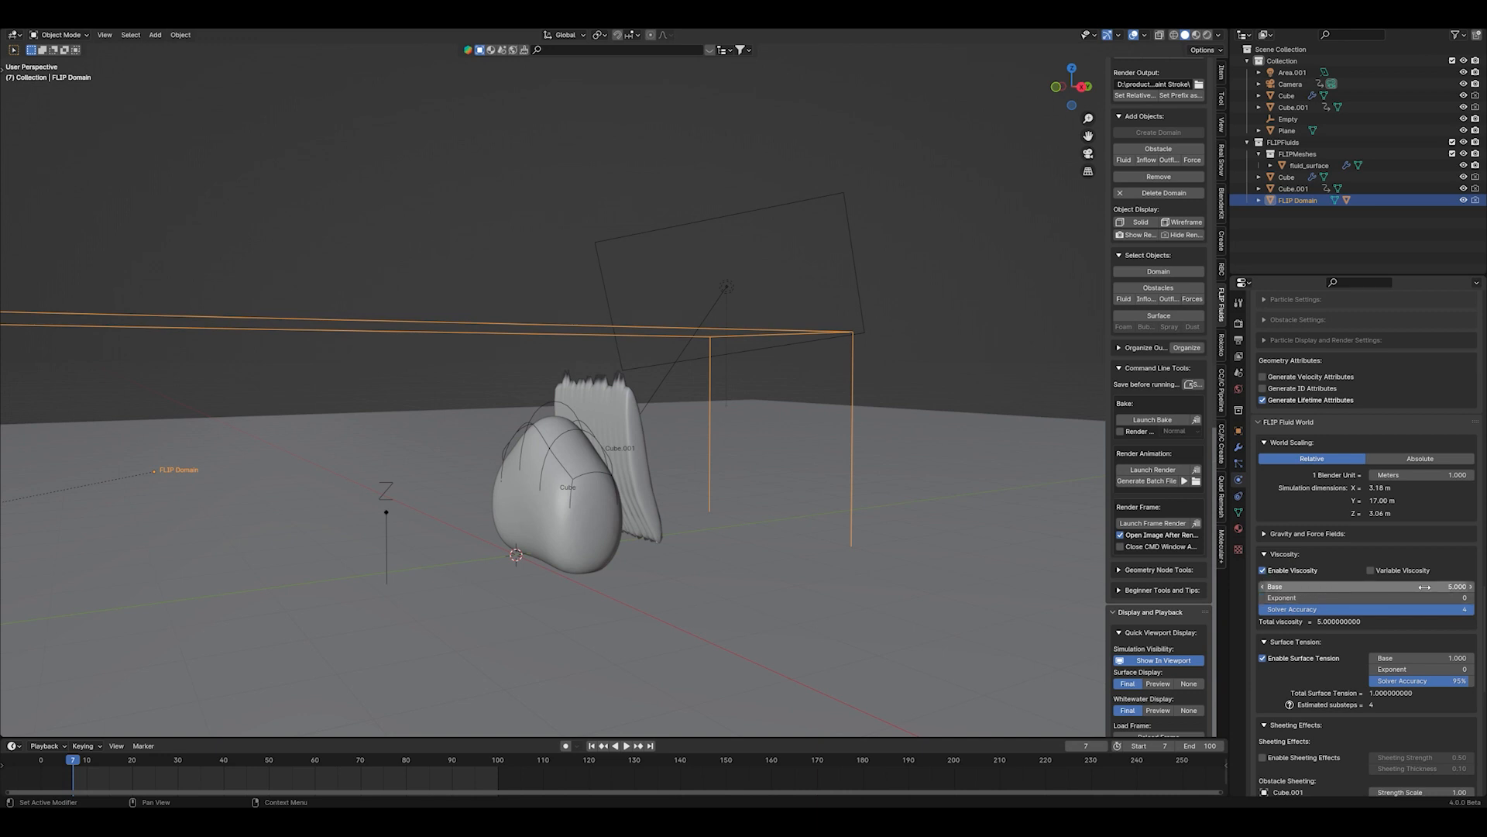
{"action": "mouse_move", "coordinate": [1320, 683]}
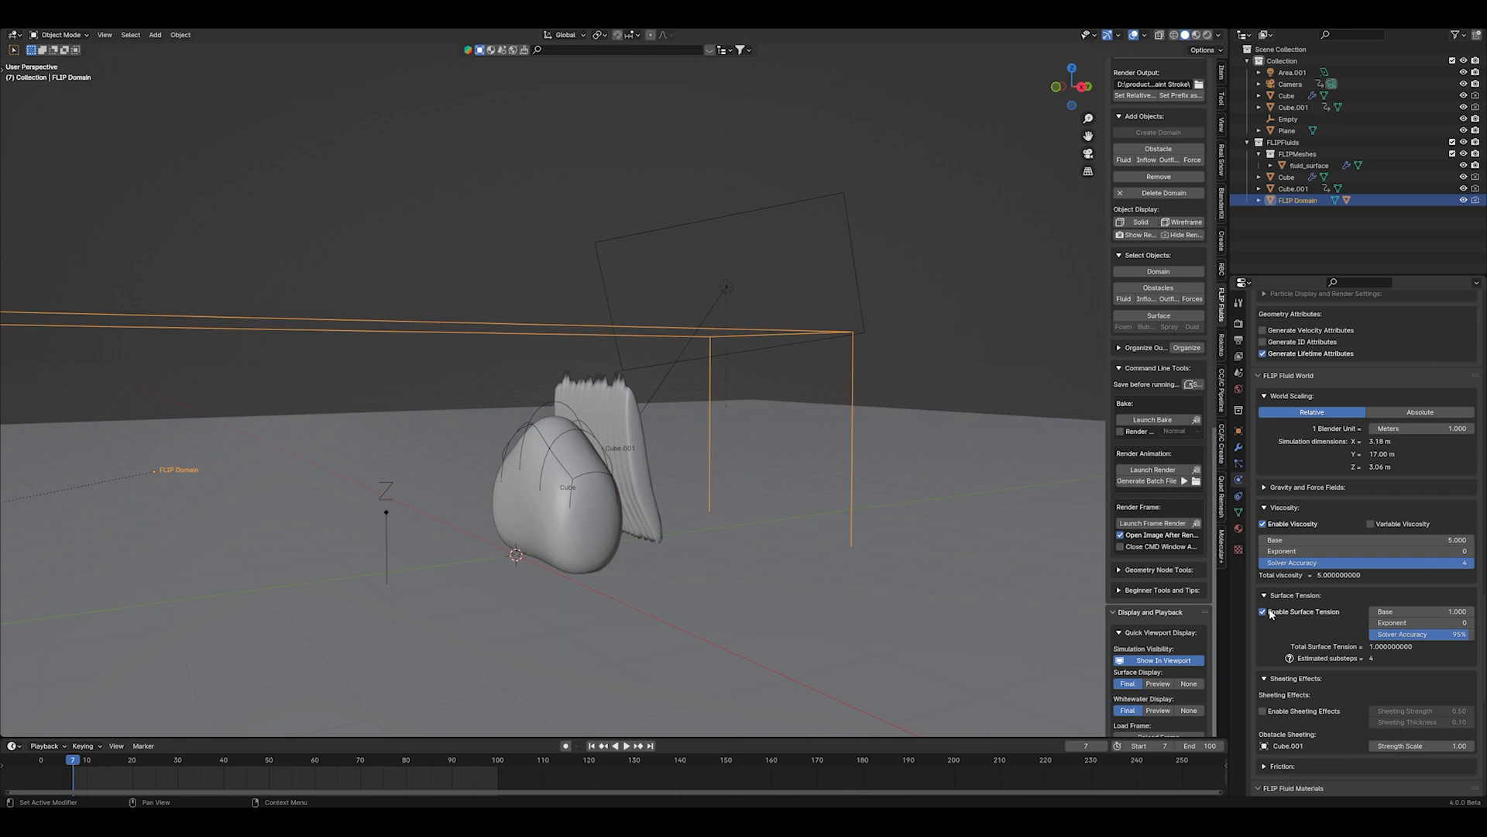
- Scroll the FLIP domain world settings past viscosity base 5 and surface tension to materials
{"action": "scroll", "scroll_direction": "down", "scroll_amount": 3}
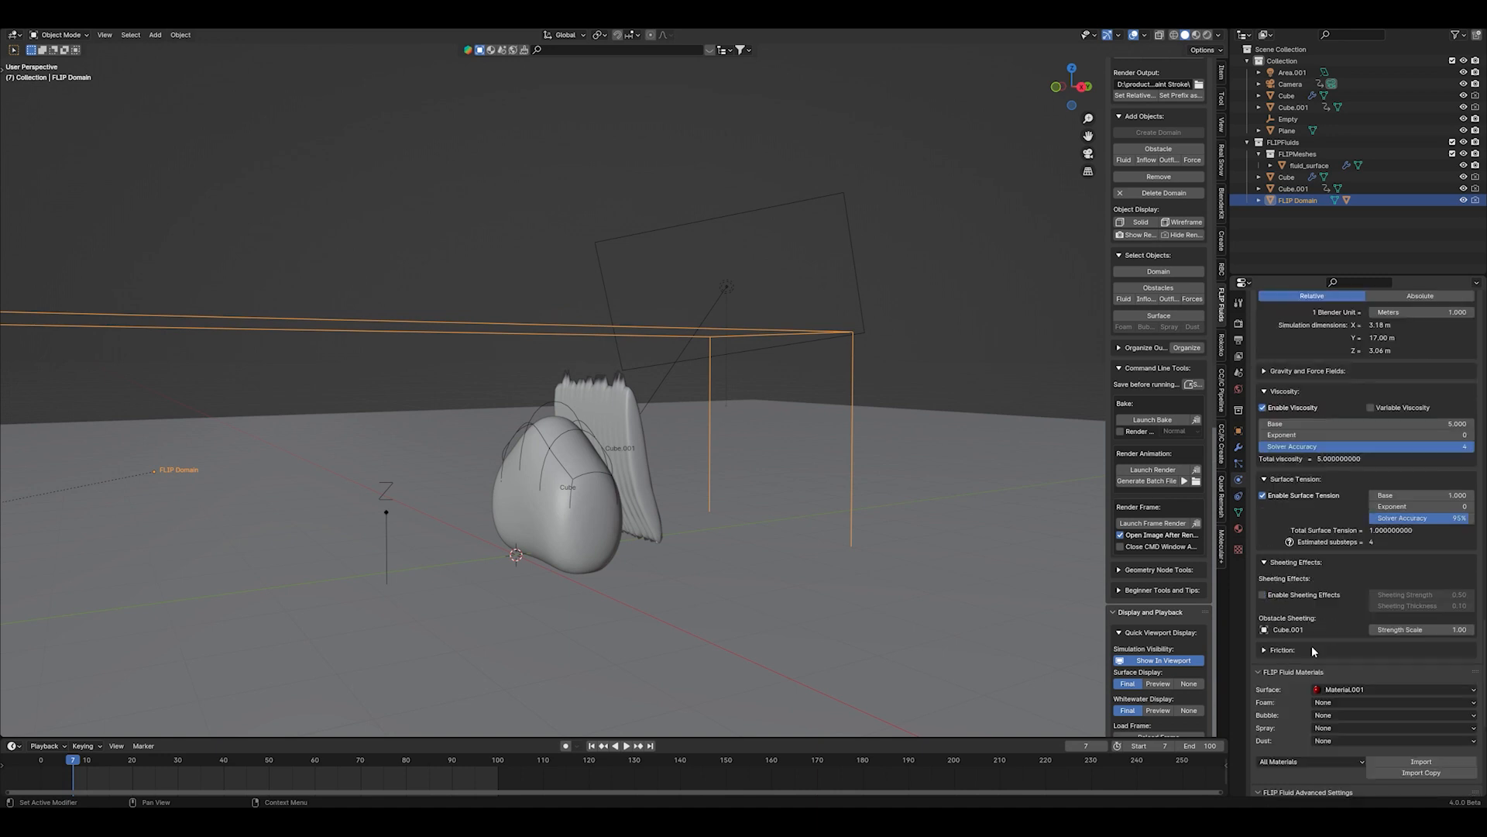
{"action": "mouse_move", "coordinate": [1305, 593]}
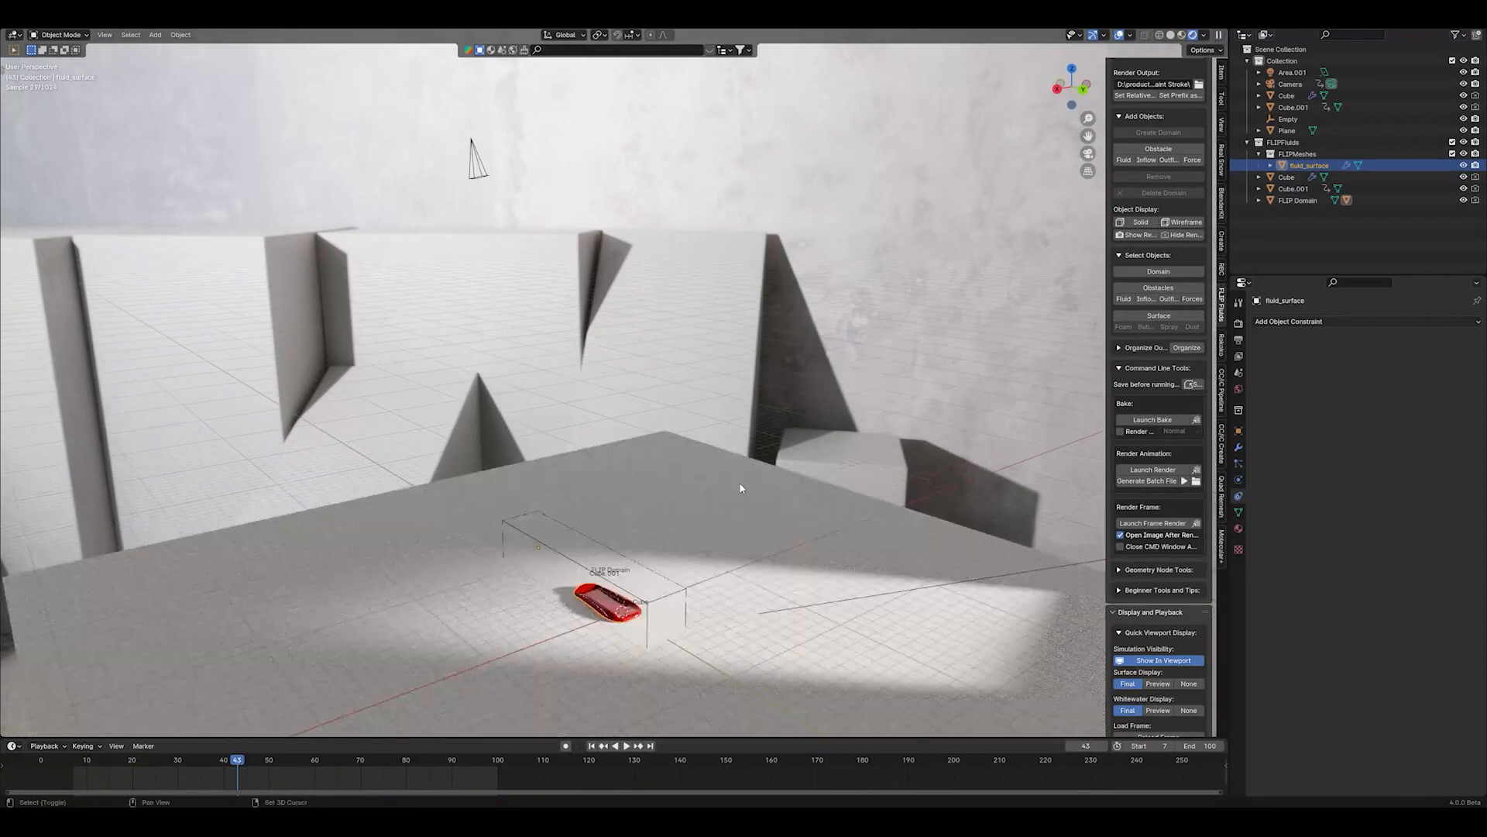
- Switch the viewport to Rendered shading to see the red paint surface lit
{"action": "left_click", "coordinate": [1088, 155]}
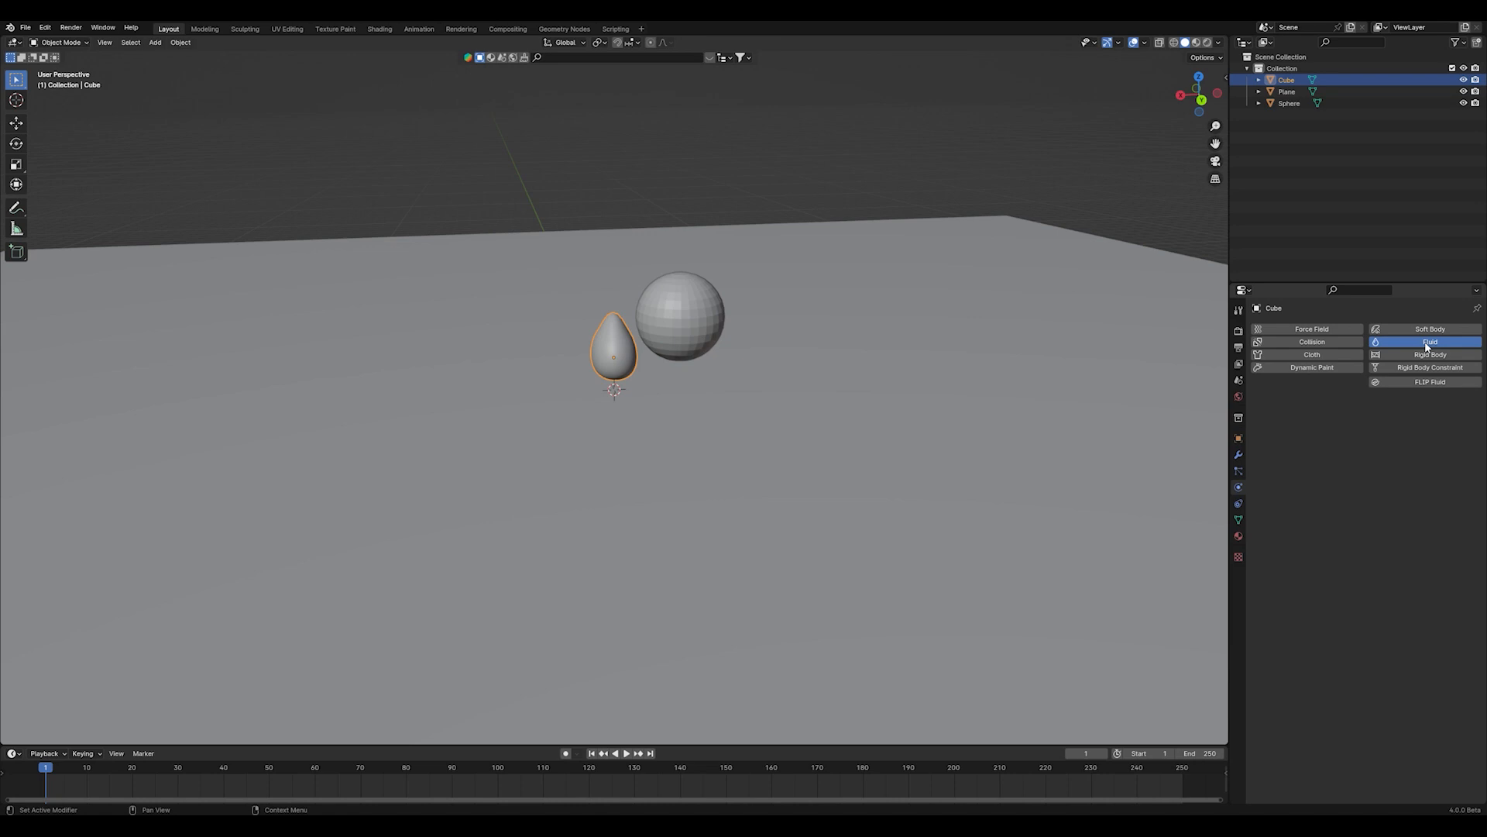
- Give the teardrop shape Fluid physics of type Flow so it emits liquid
{"action": "left_click", "coordinate": [1427, 341]}
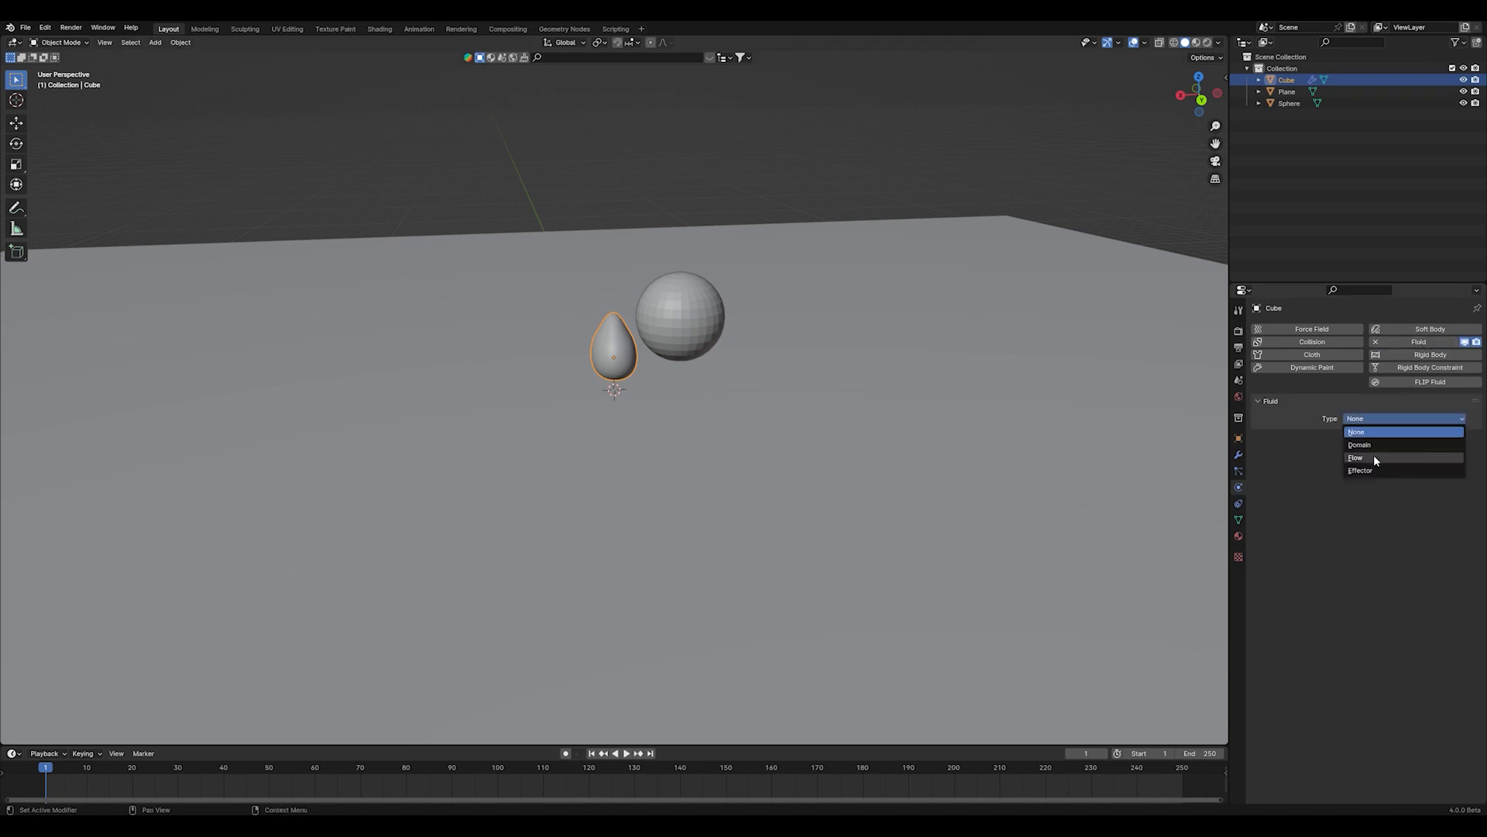
{"action": "left_click", "coordinate": [1354, 458]}
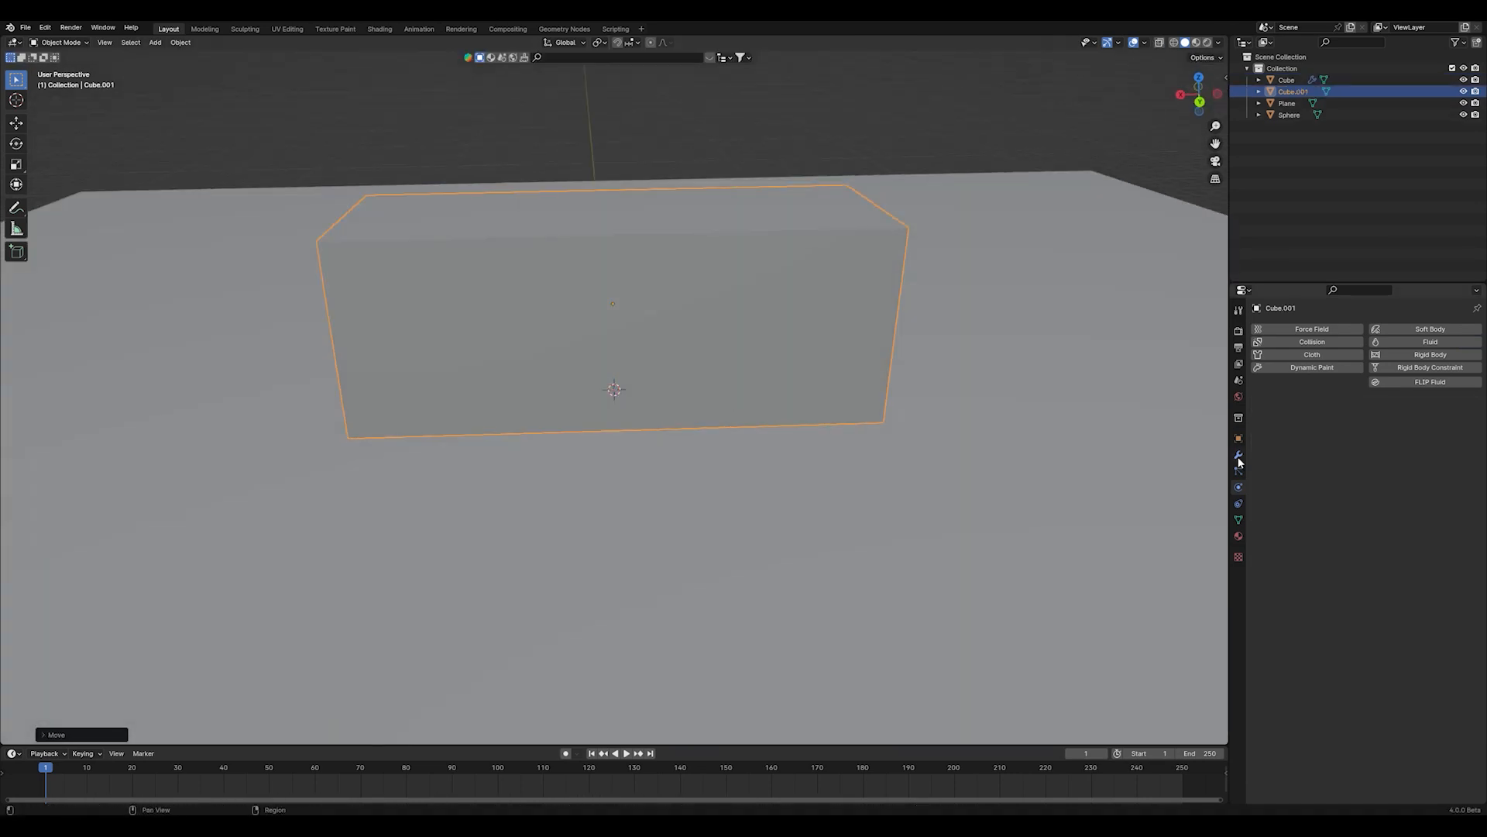
- Make the box a Liquid fluid domain at resolution 128 with viscosity strength 6.0
{"action": "left_click", "coordinate": [1427, 341]}
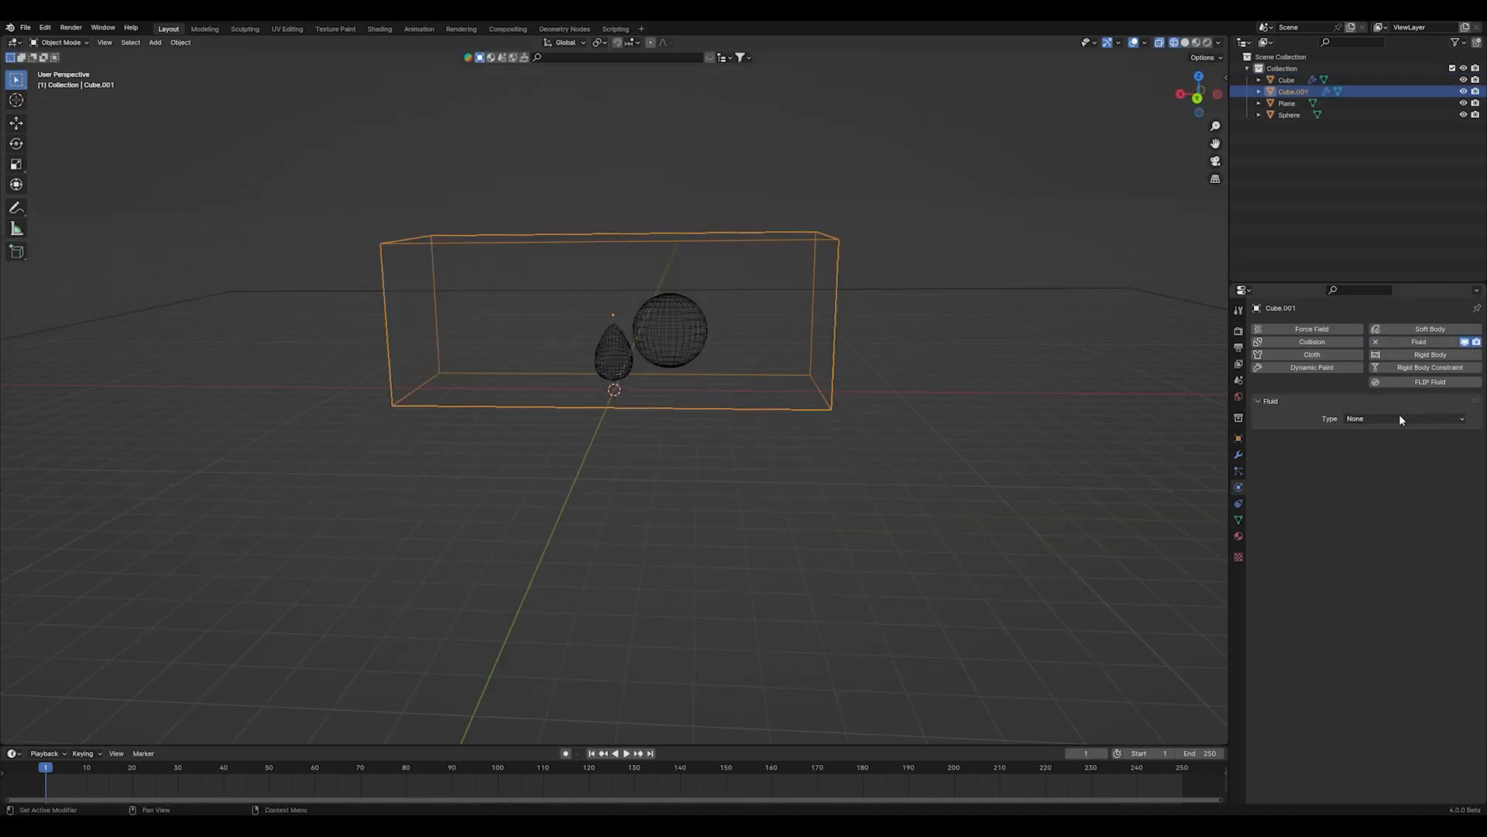
{"action": "left_click", "coordinate": [1404, 418]}
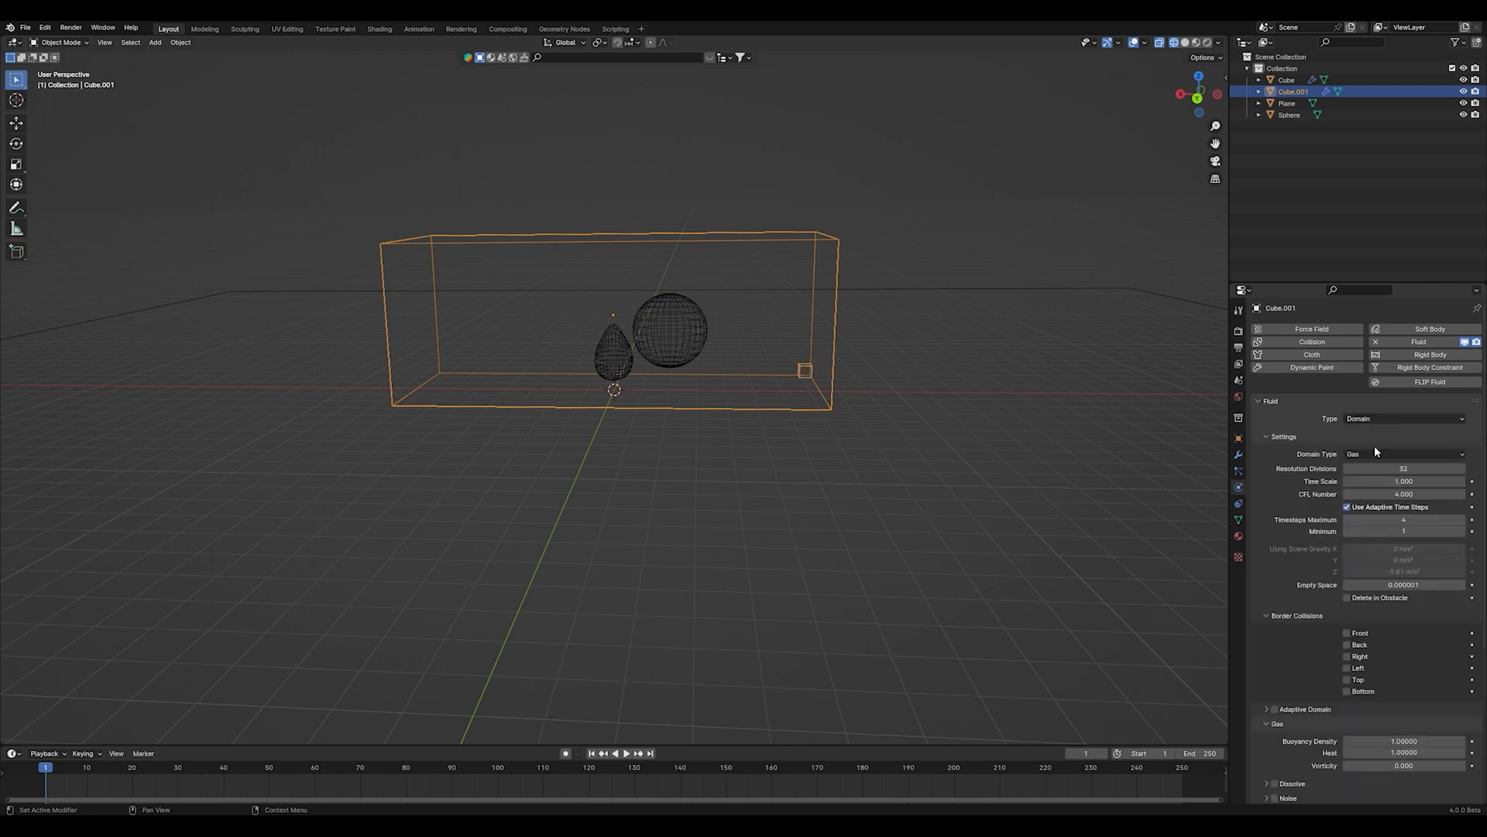
{"action": "left_click", "coordinate": [1407, 454]}
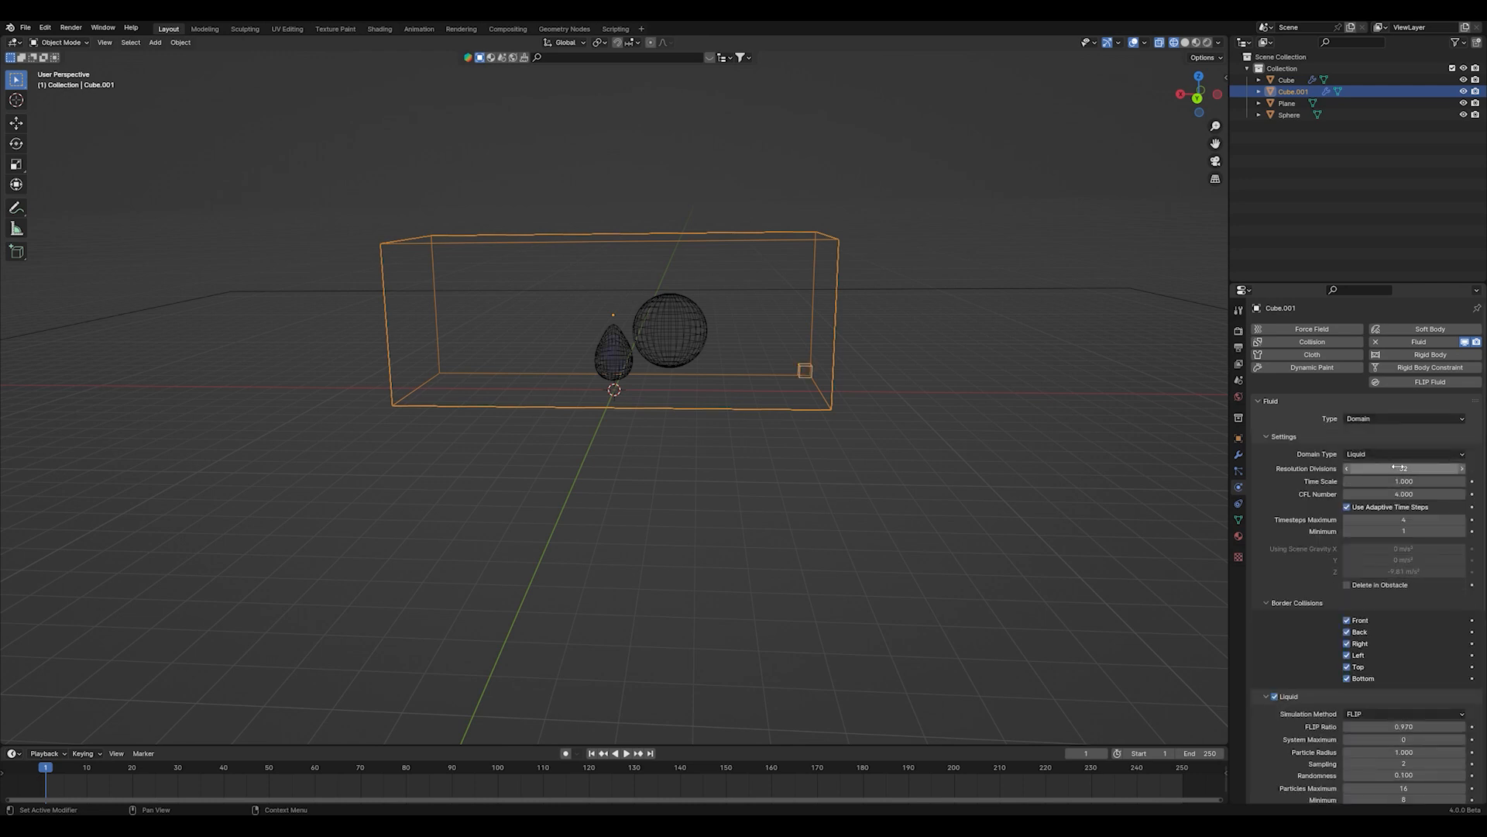
{"action": "mouse_move", "coordinate": [1402, 468]}
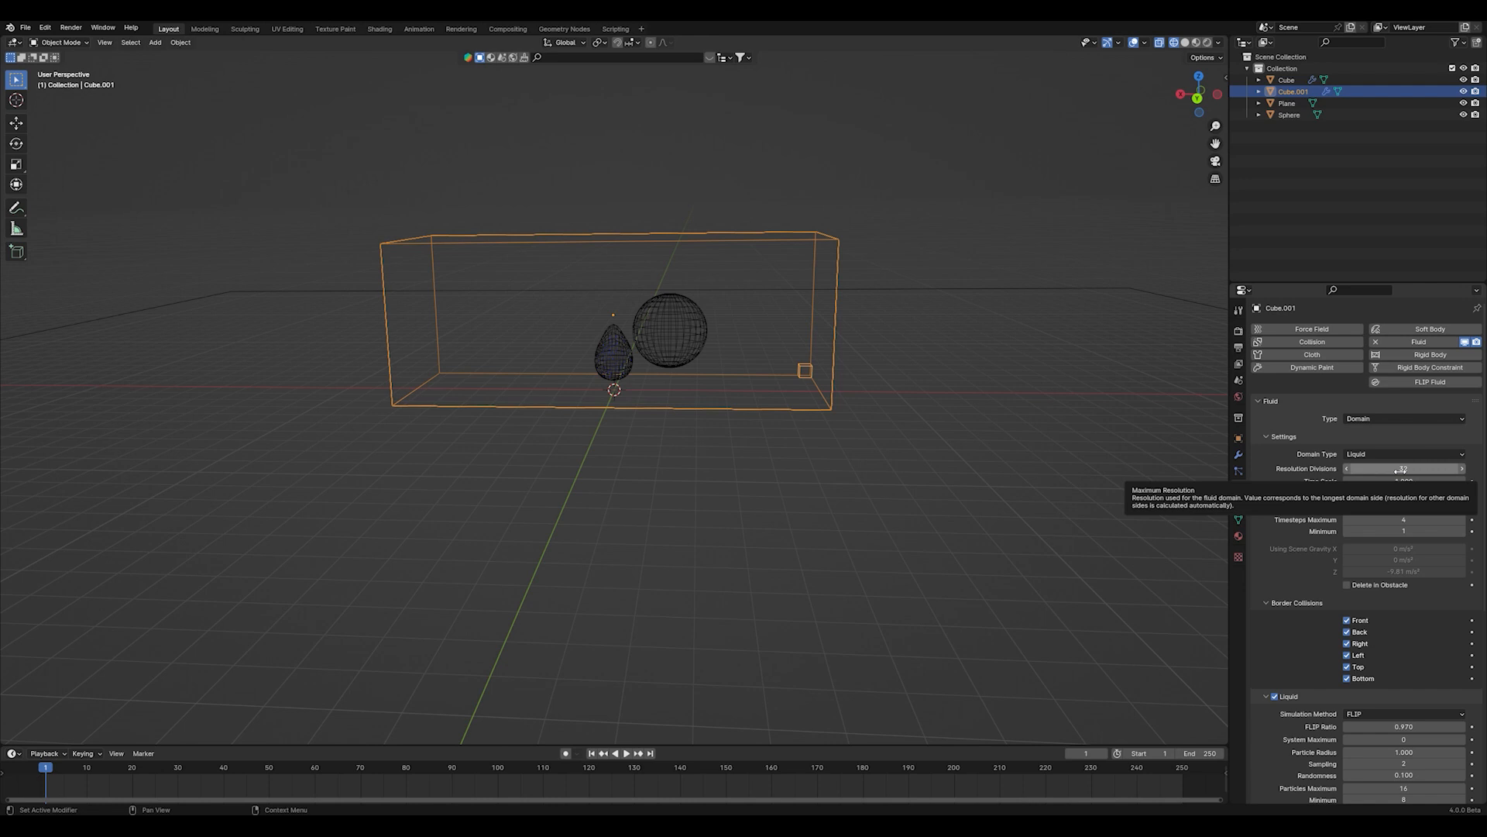
{"action": "left_click", "coordinate": [1403, 468]}
{"action": "type", "text": "128"}
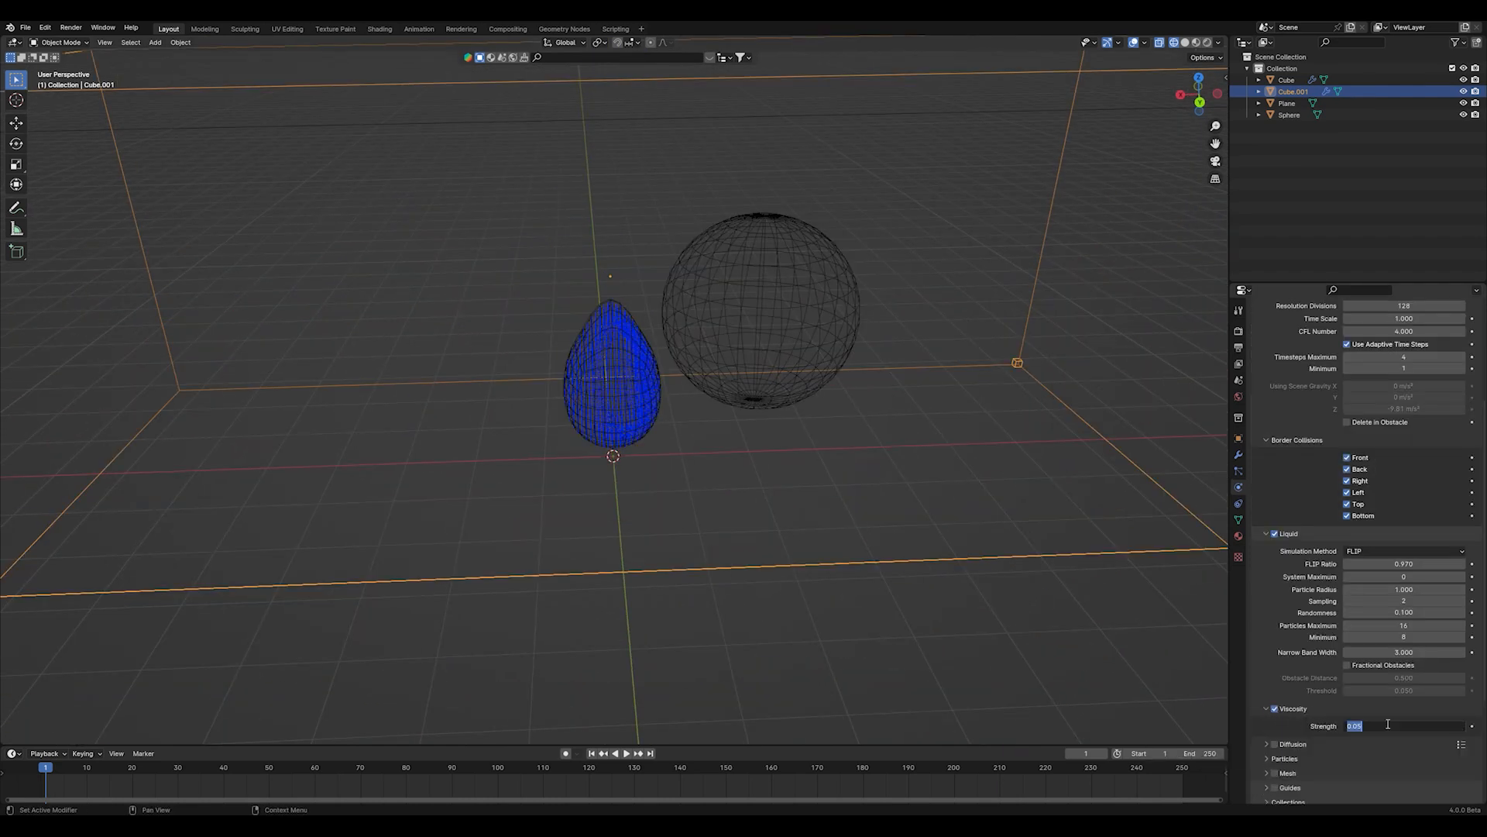
{"action": "type", "text": "6.0"}
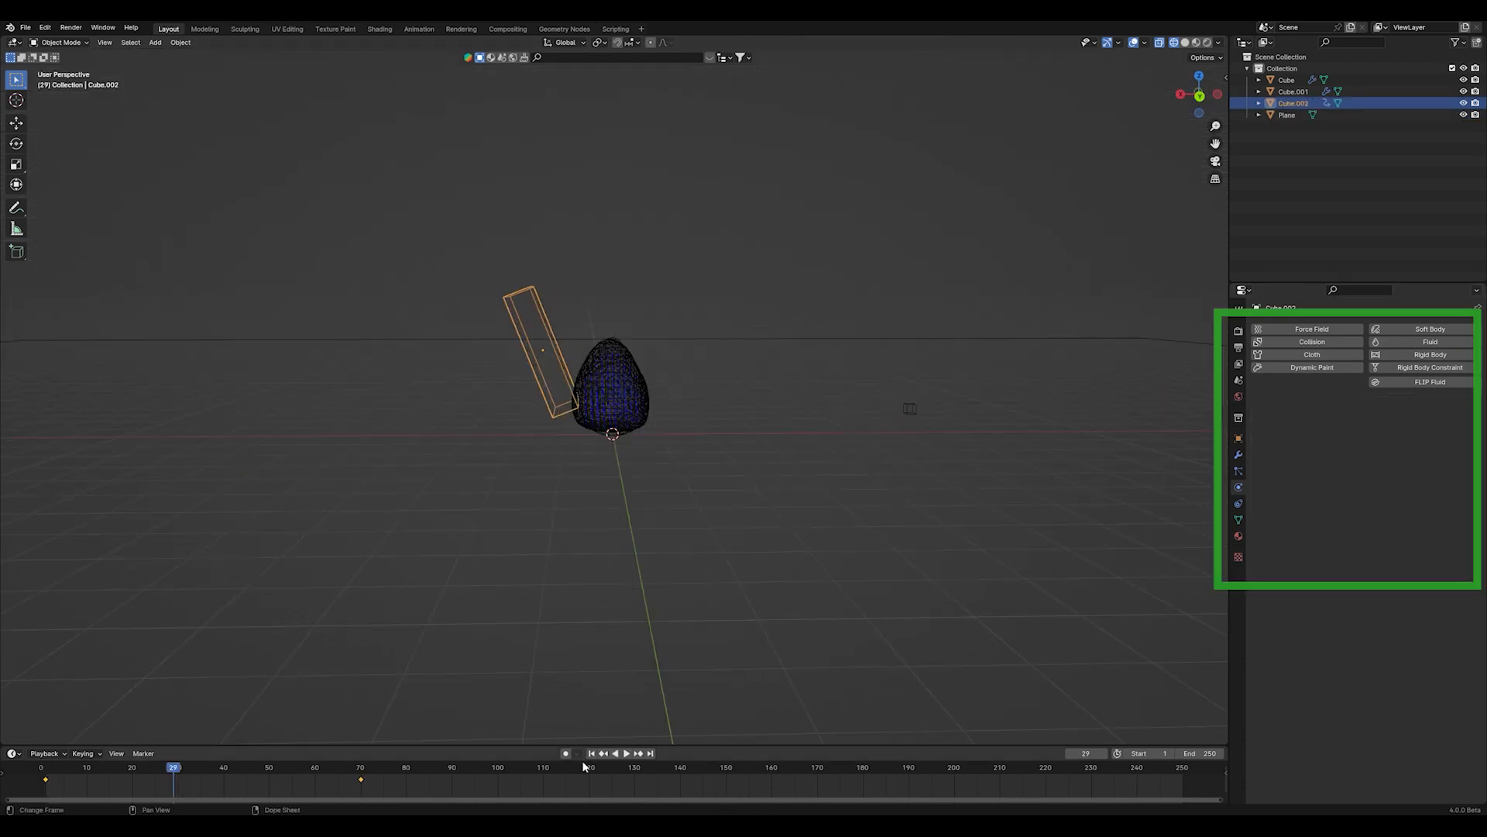
- Give the tilted bar Cube.002 Fluid physics as a Collision effector
{"action": "left_click", "coordinate": [1428, 341]}
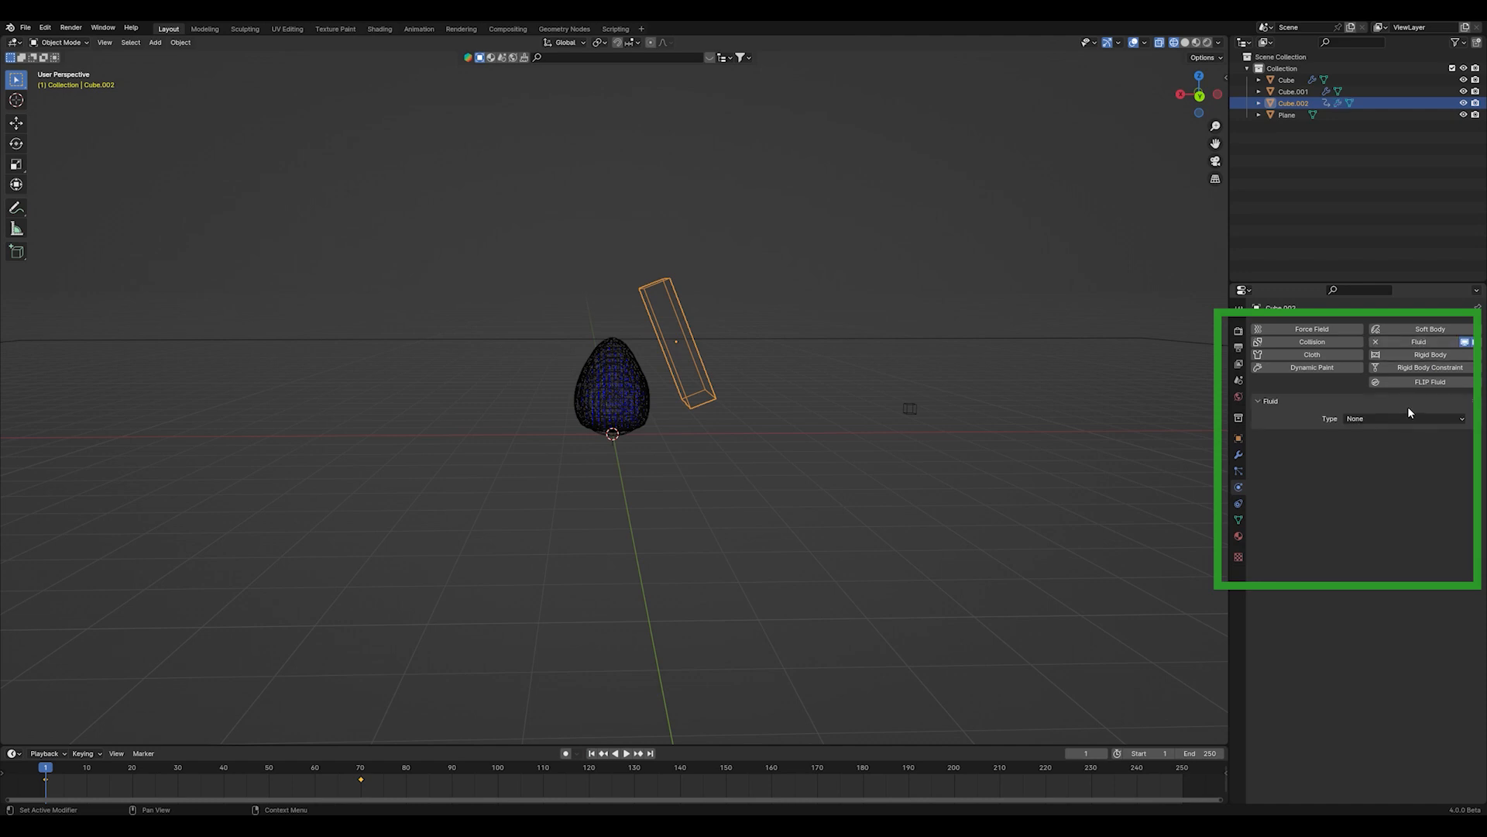
{"action": "left_click", "coordinate": [1404, 419]}
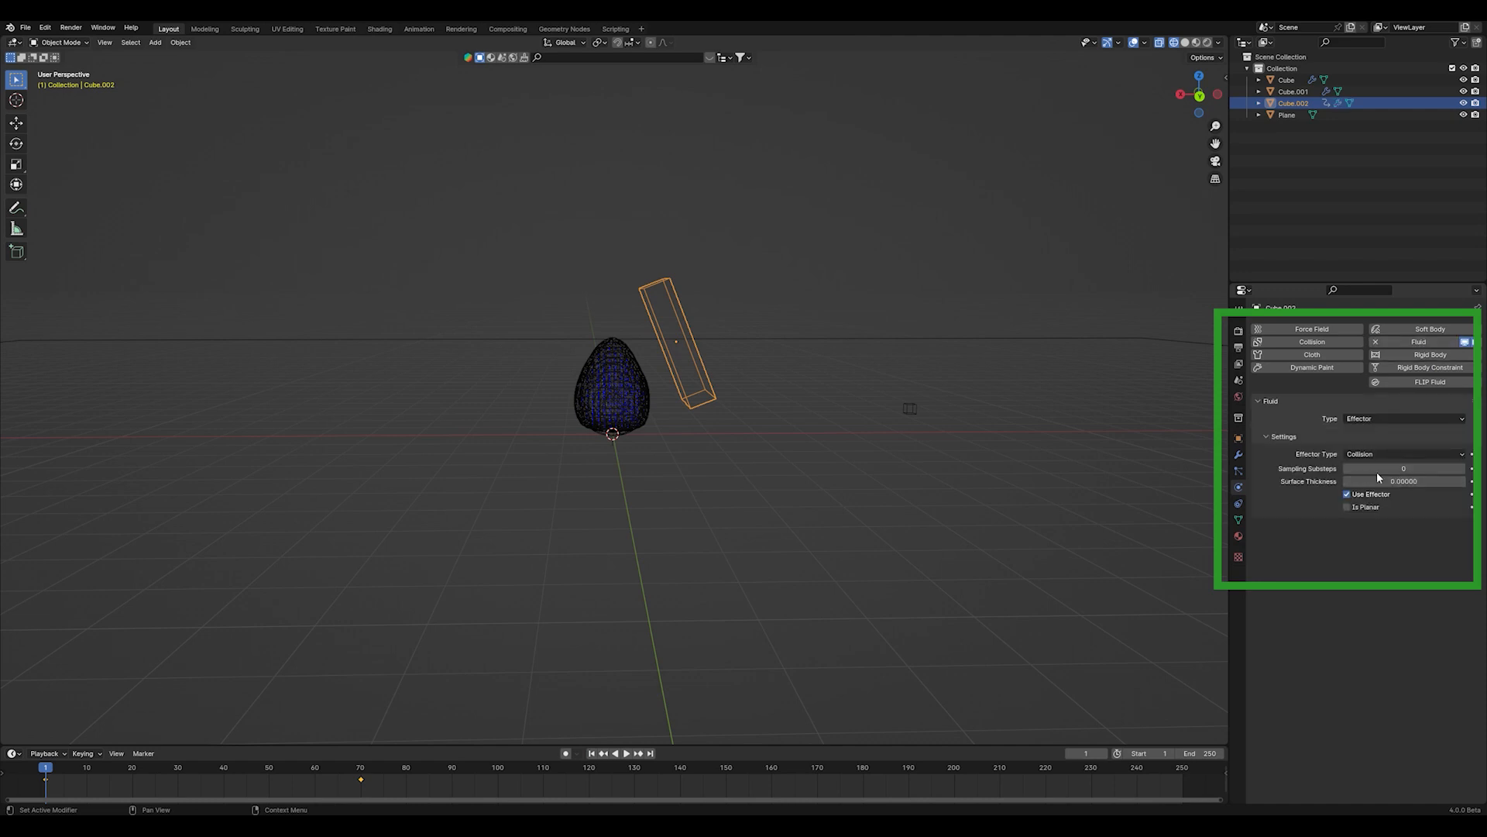
- Jump to frame 33 and play the simulation to watch the liquid react
{"action": "left_click", "coordinate": [192, 767]}
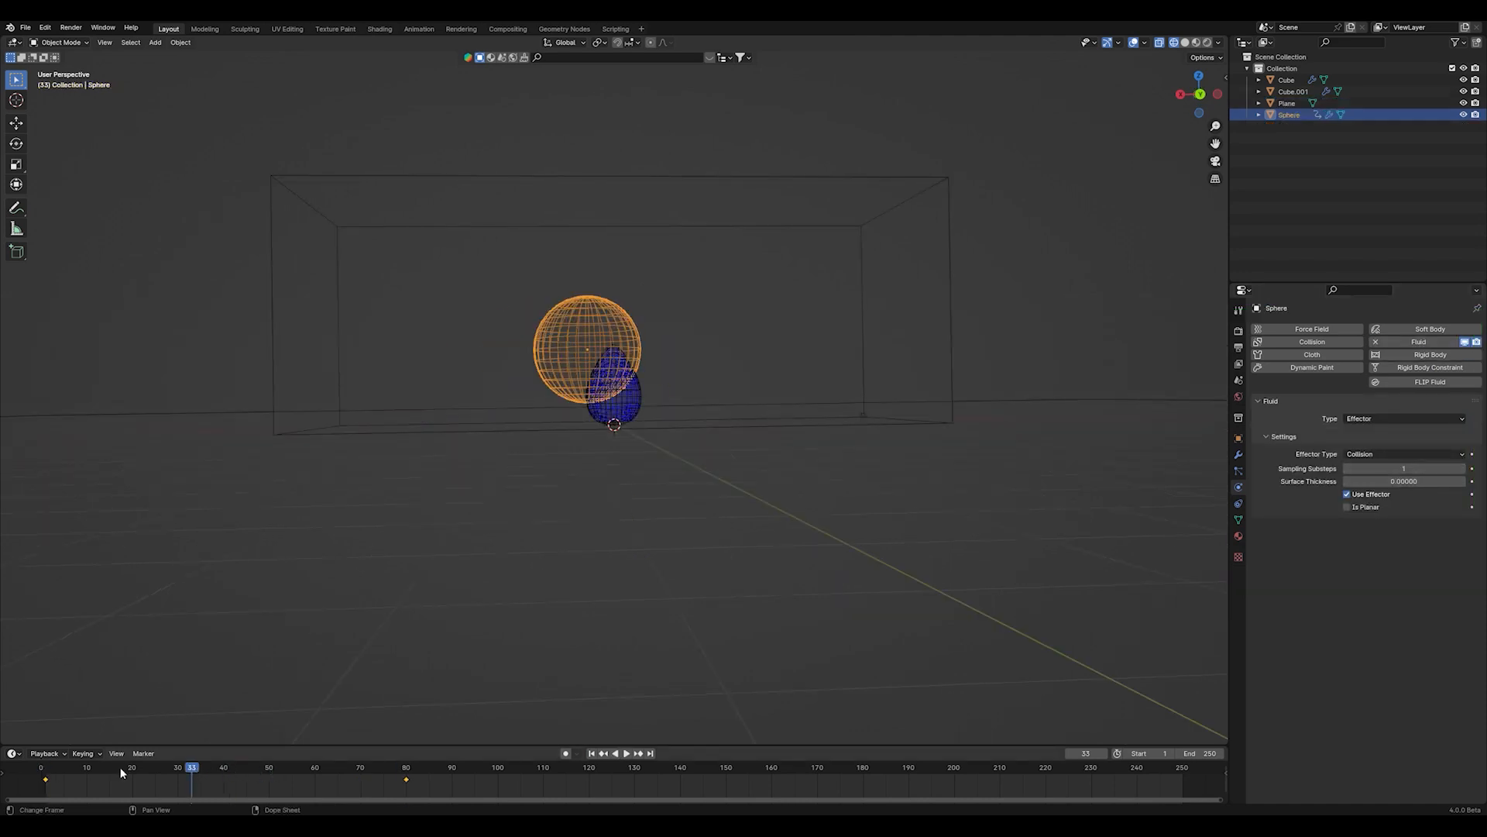
{"action": "left_click", "coordinate": [625, 753]}
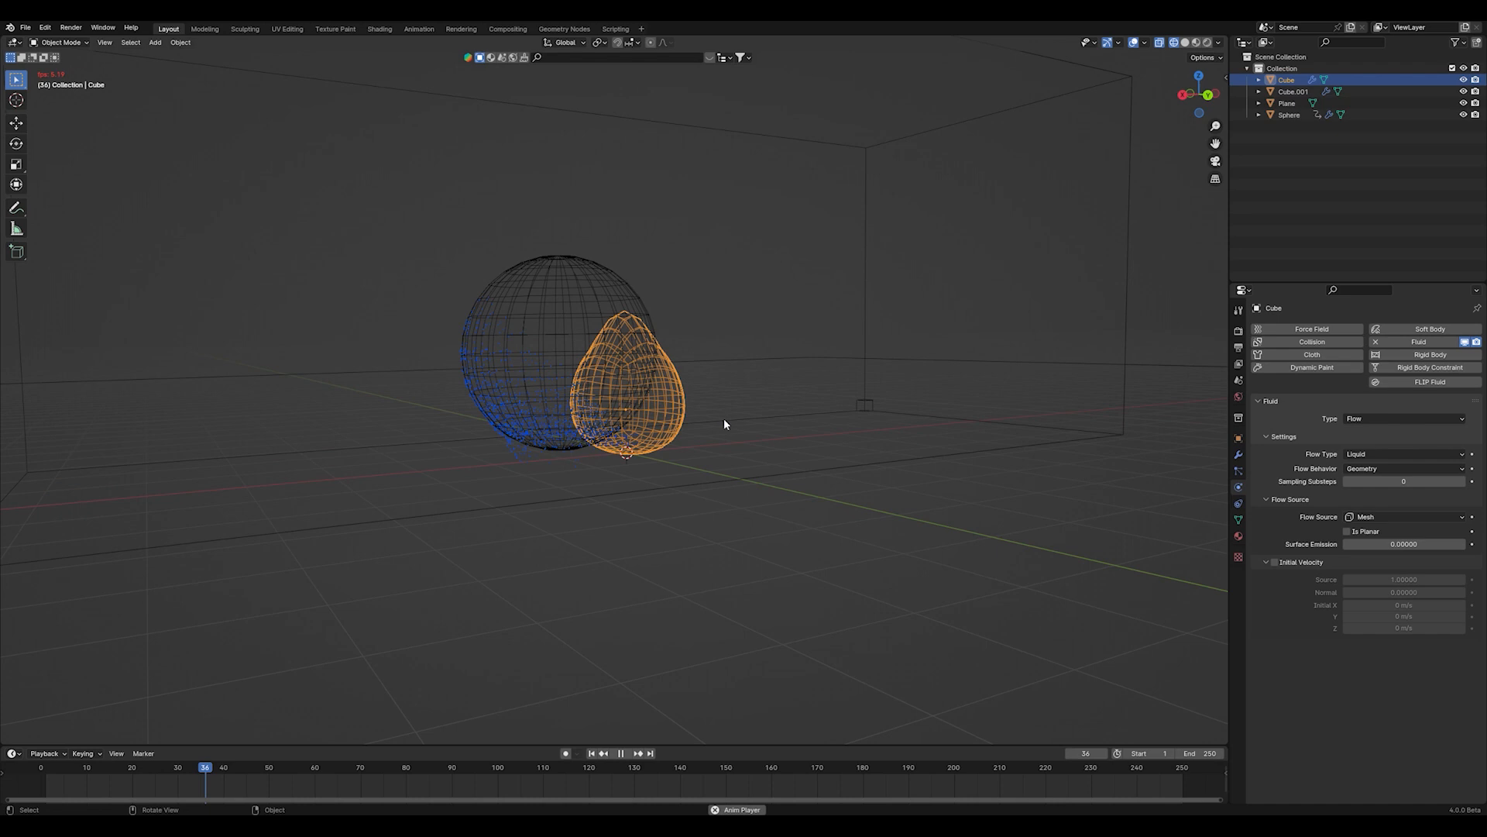
{"action": "left_click", "coordinate": [621, 753]}
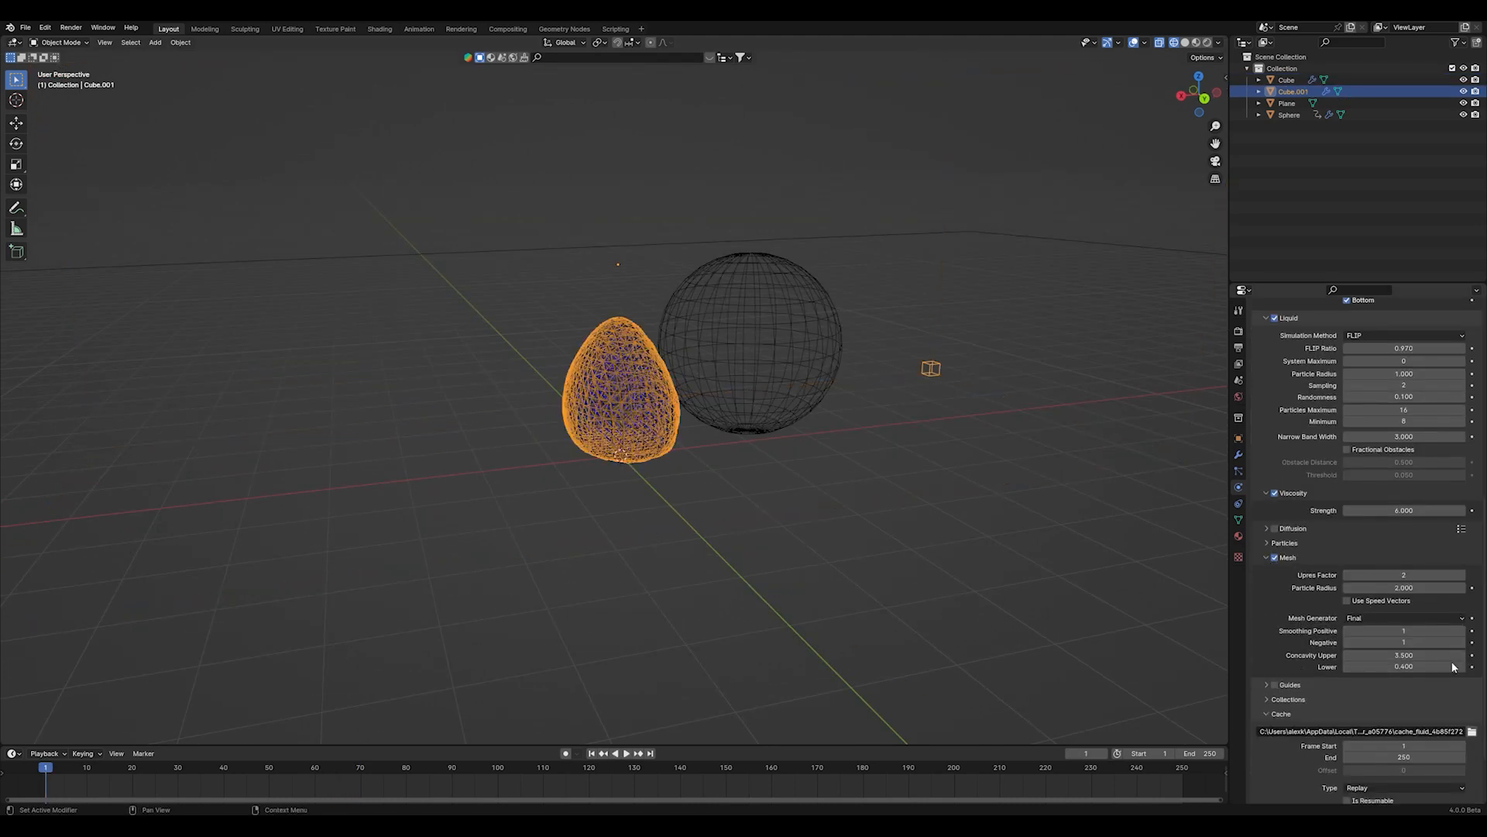
- Play the liquid simulation as the sphere presses into the blob, then start adding an object
{"action": "left_click", "coordinate": [620, 753]}
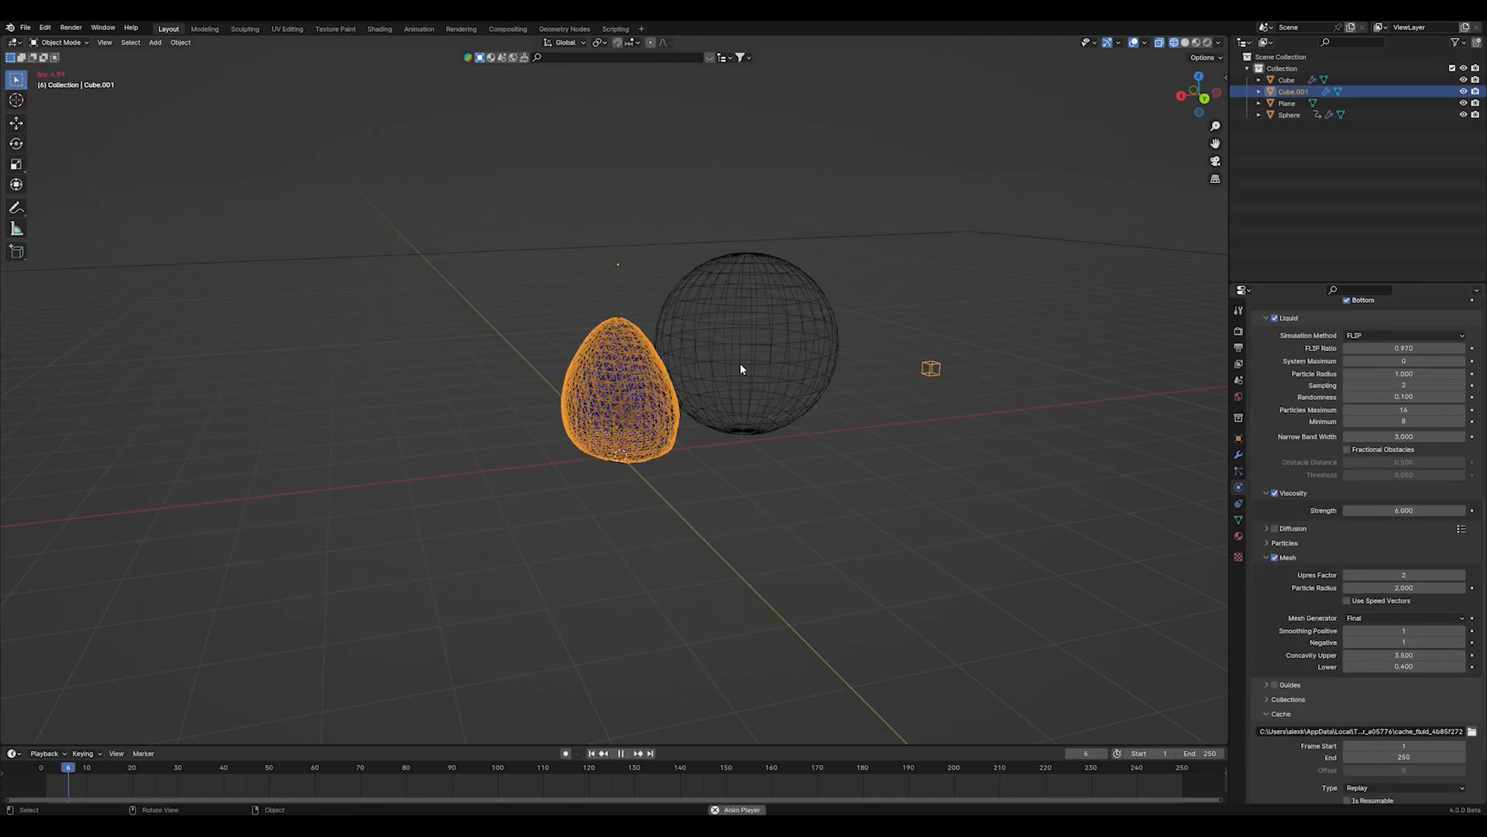
{"action": "left_click", "coordinate": [620, 753]}
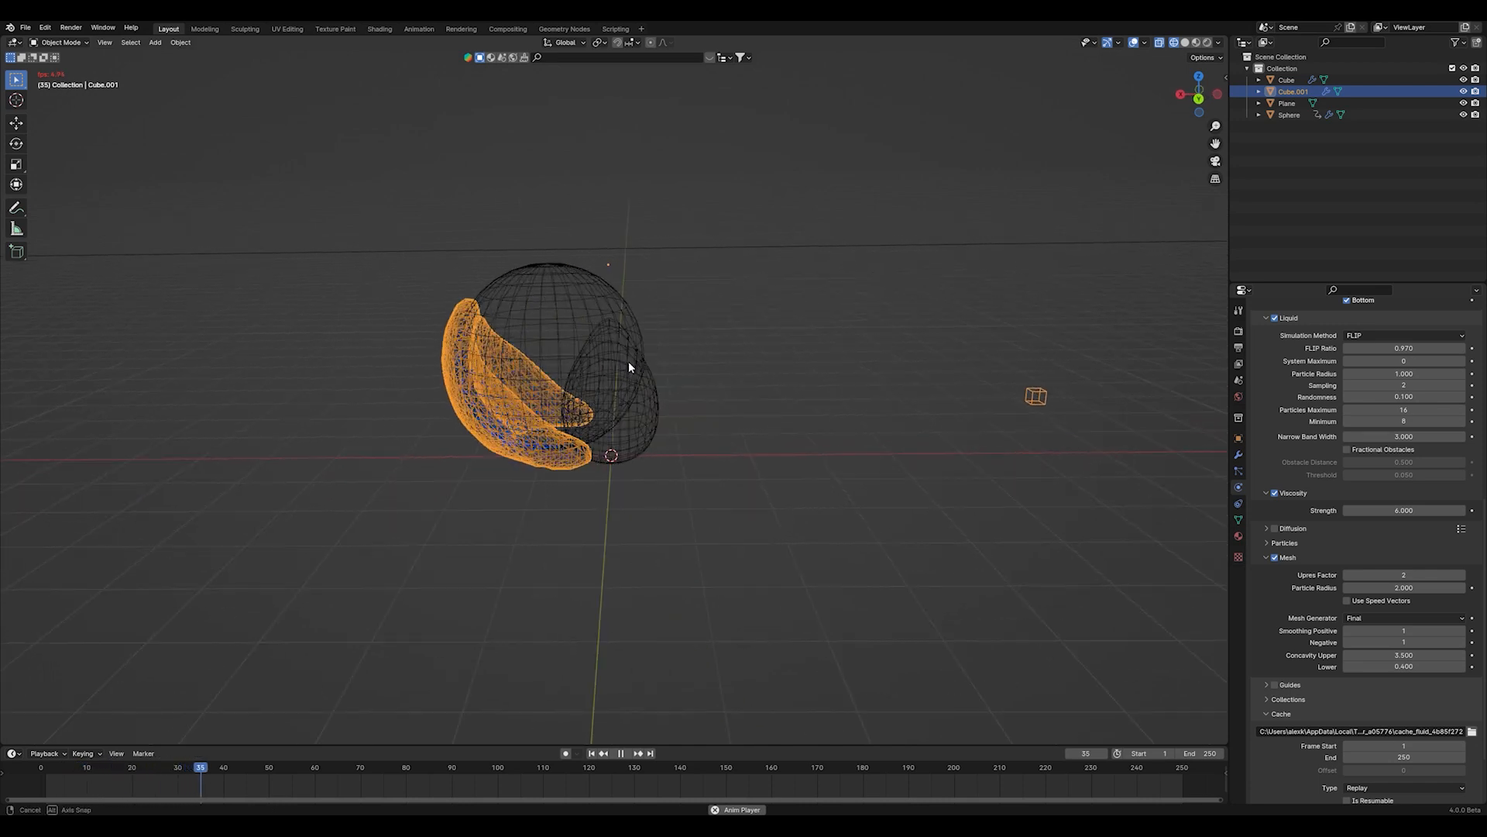
{"action": "left_click", "coordinate": [153, 41]}
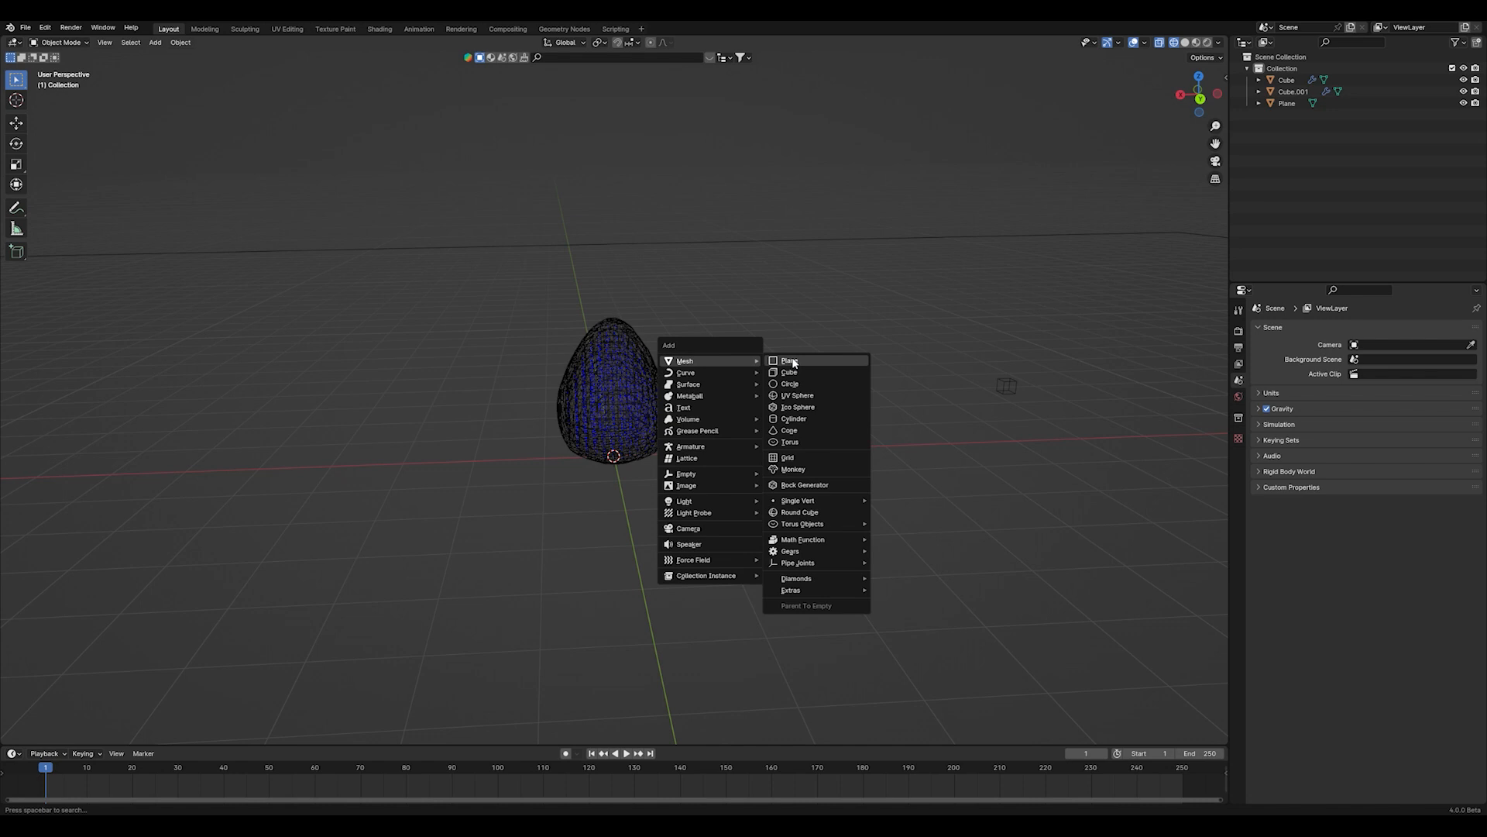
- Add a tall cube beside the blob and play its keyframed brush sweep
{"action": "left_click", "coordinate": [788, 370]}
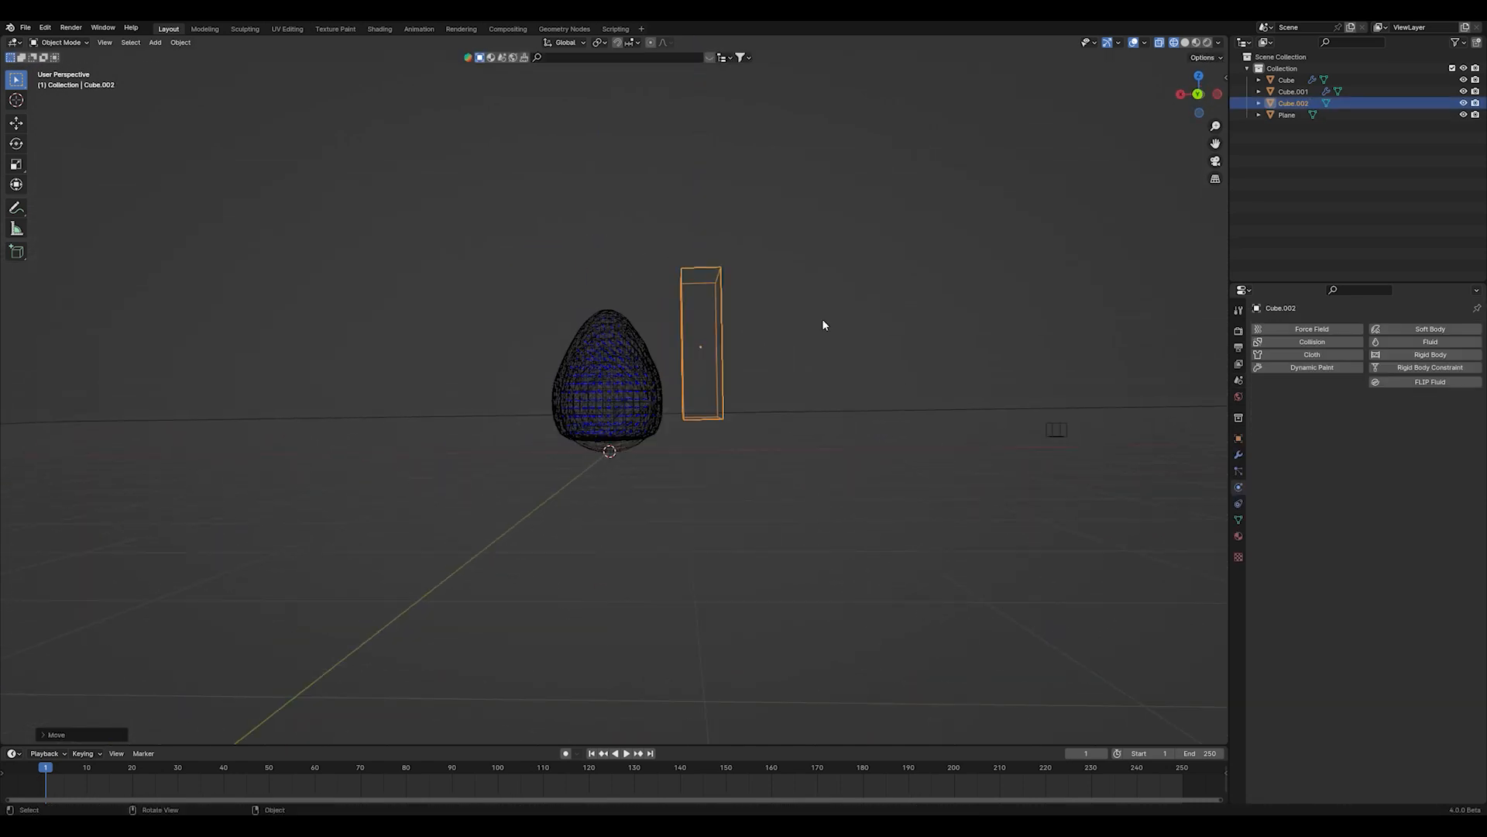
{"action": "left_click", "coordinate": [1430, 341]}
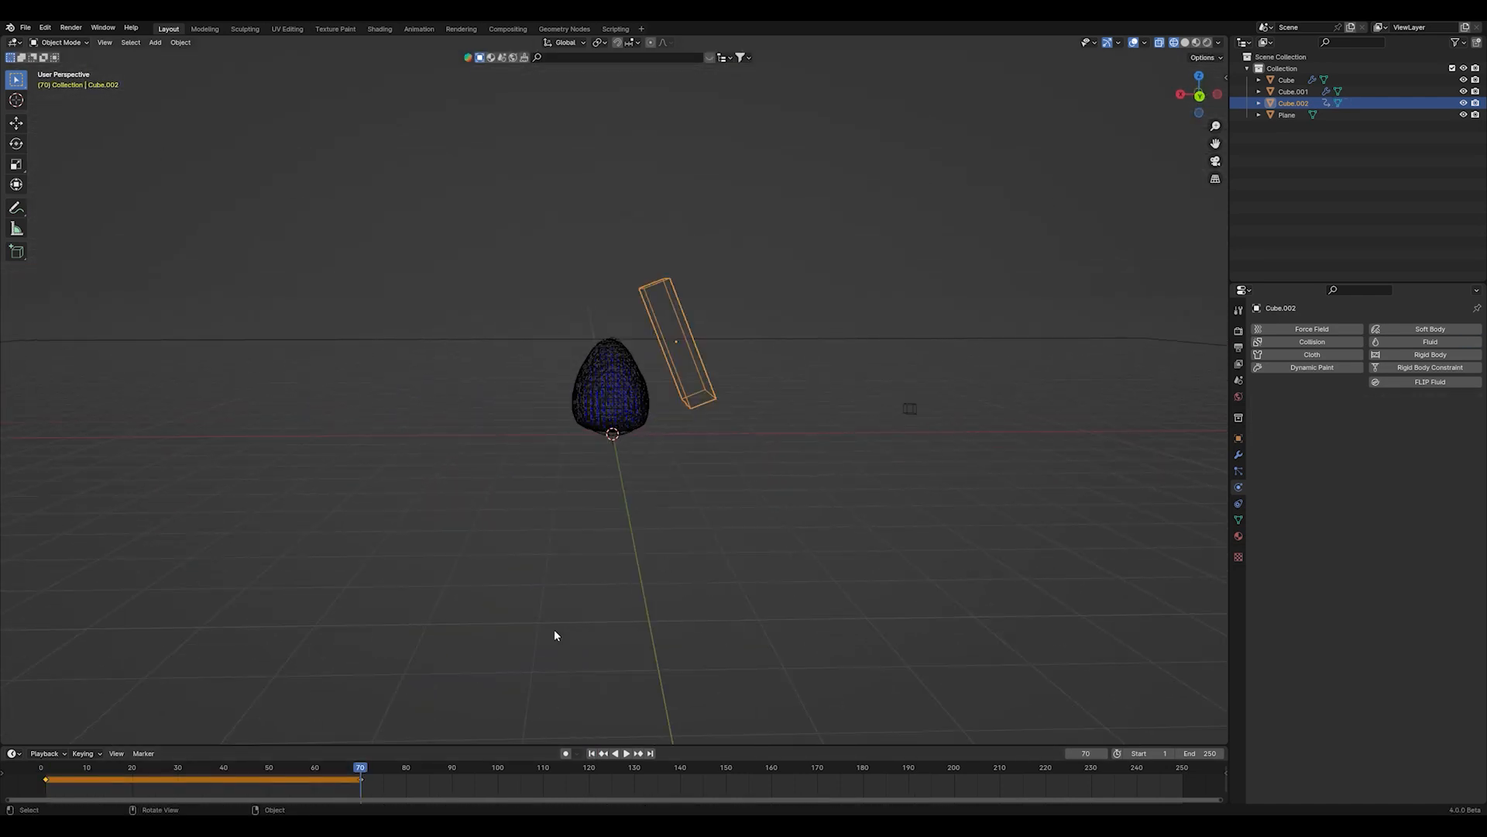
{"action": "left_click", "coordinate": [622, 753]}
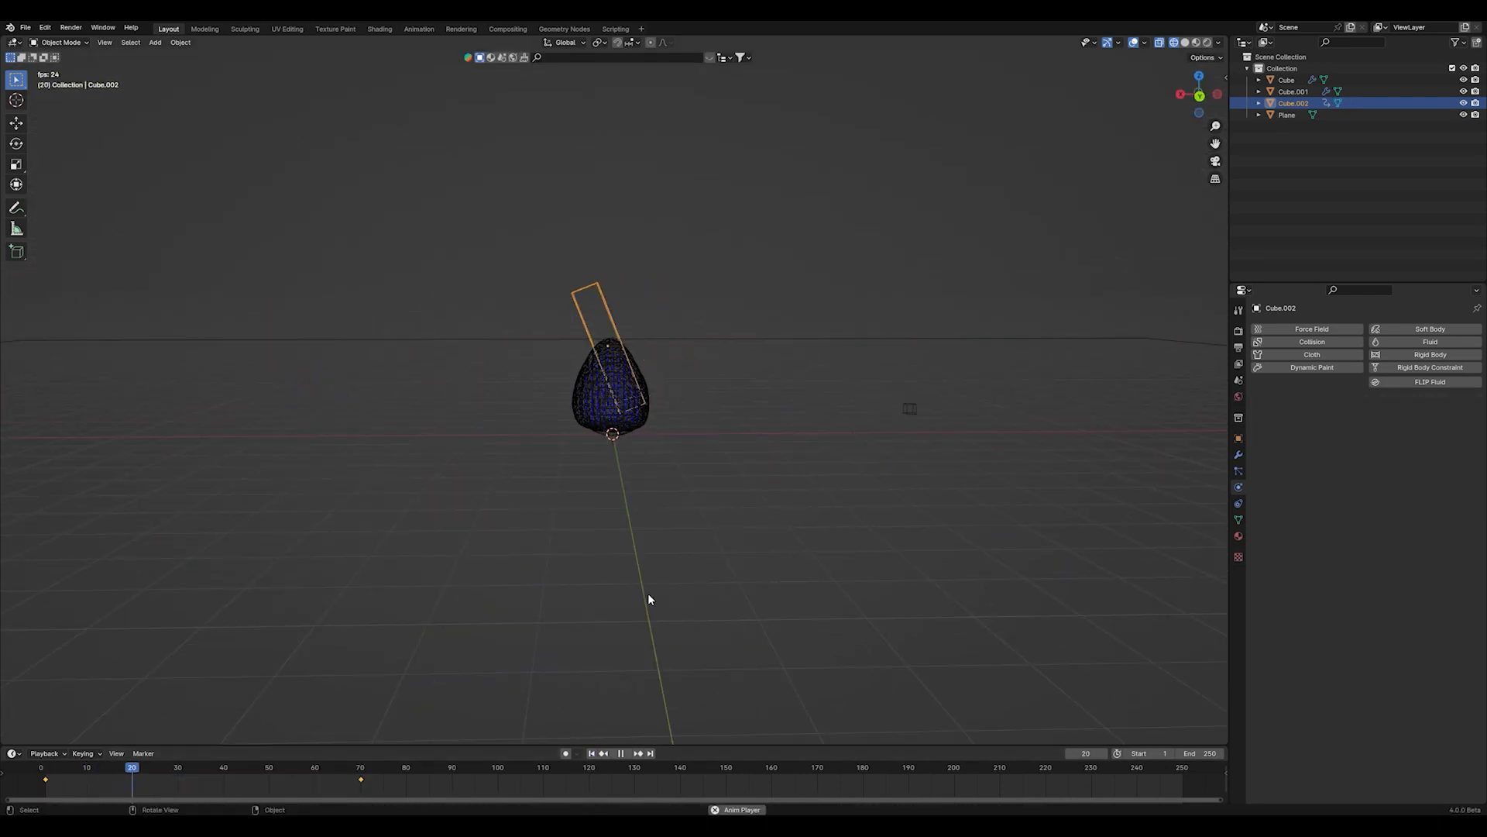
{"action": "left_click", "coordinate": [1430, 341]}
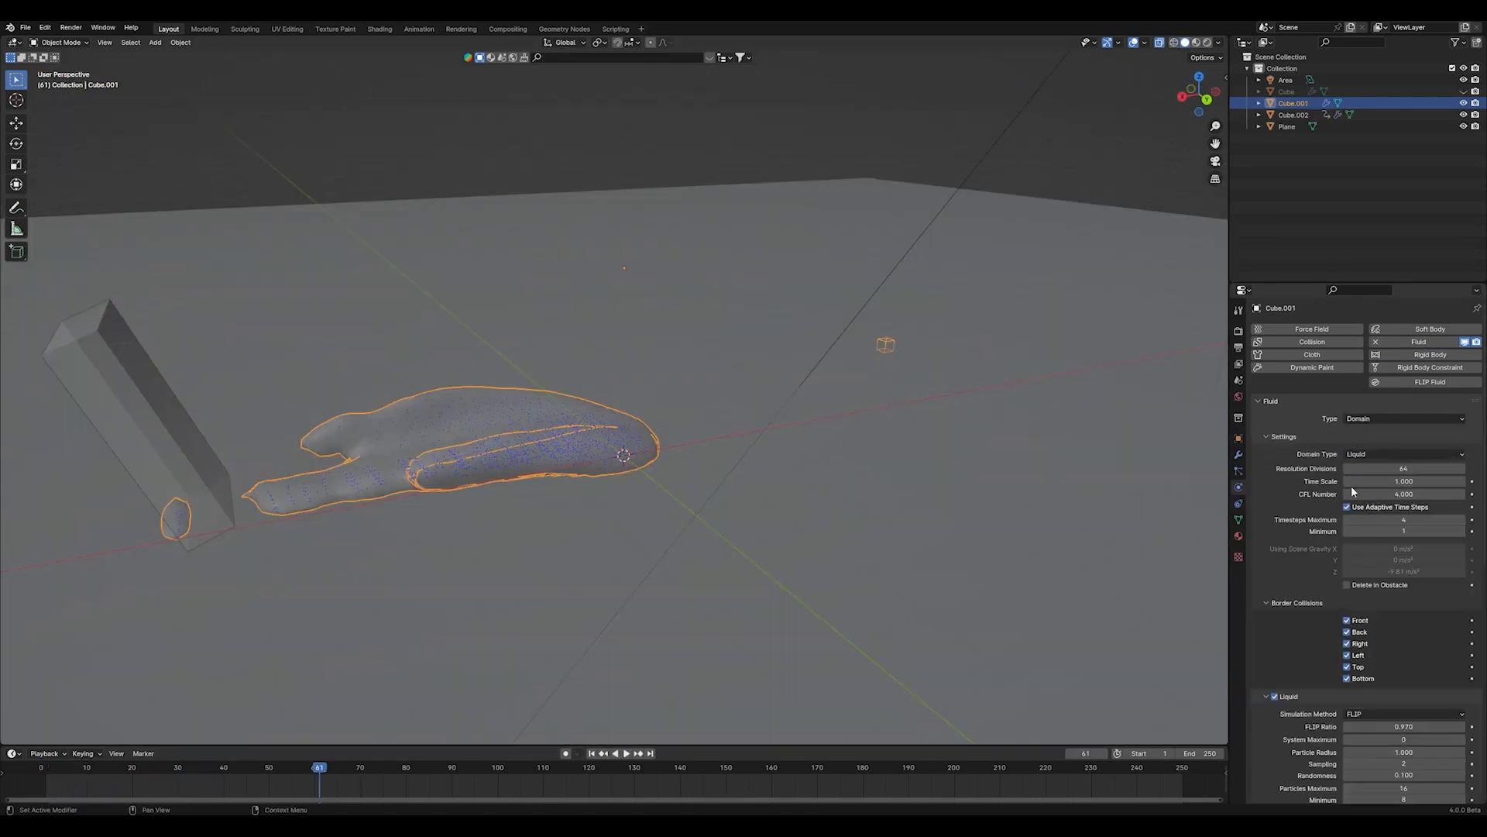
- End the cache at frame 80, bake, play back and preview the orange smear in Rendered shading
{"action": "left_click", "coordinate": [1403, 468]}
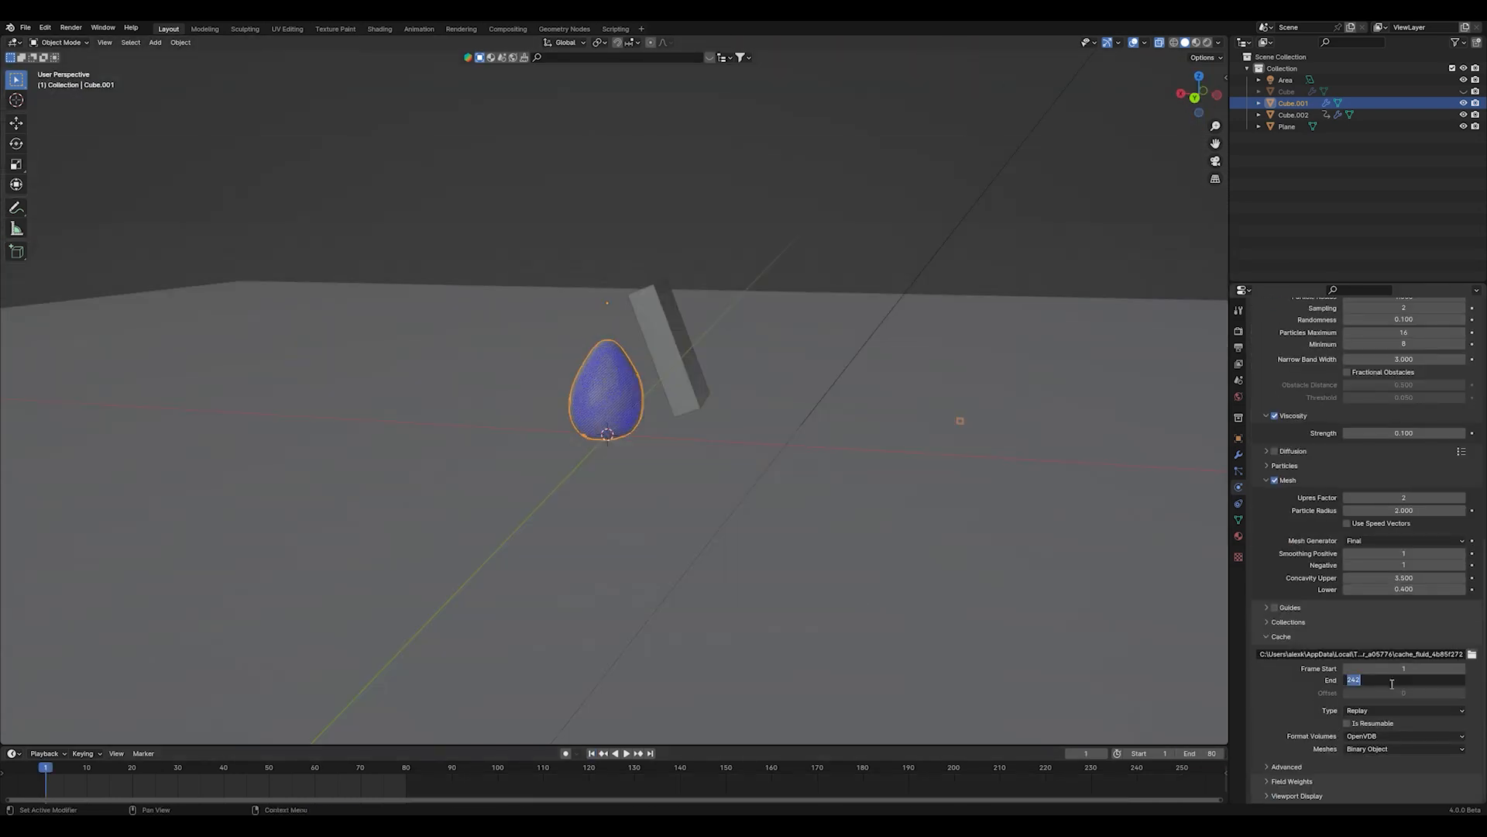
{"action": "left_click", "coordinate": [1402, 710]}
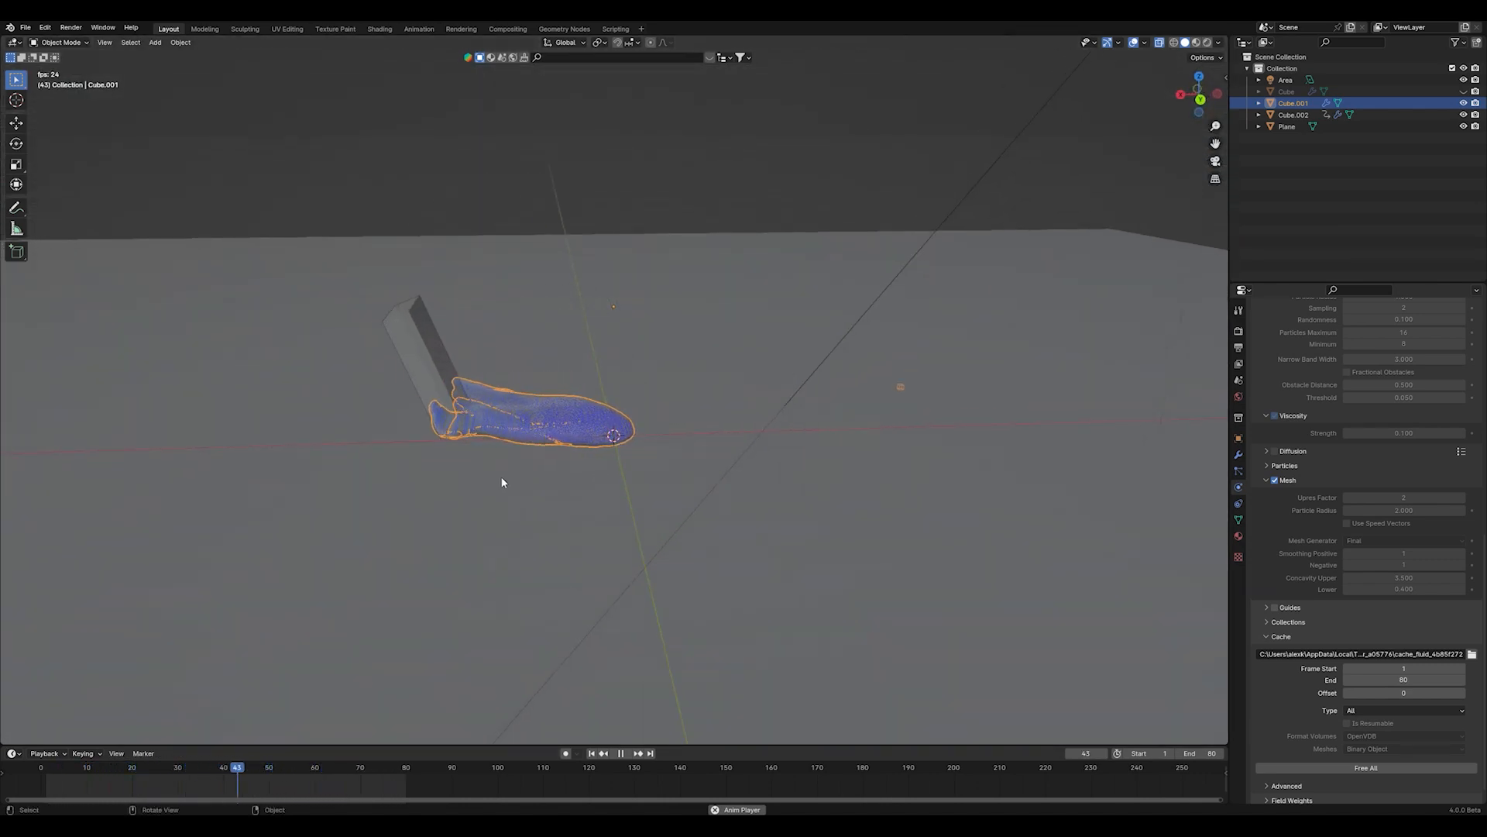
{"action": "left_click", "coordinate": [623, 753]}
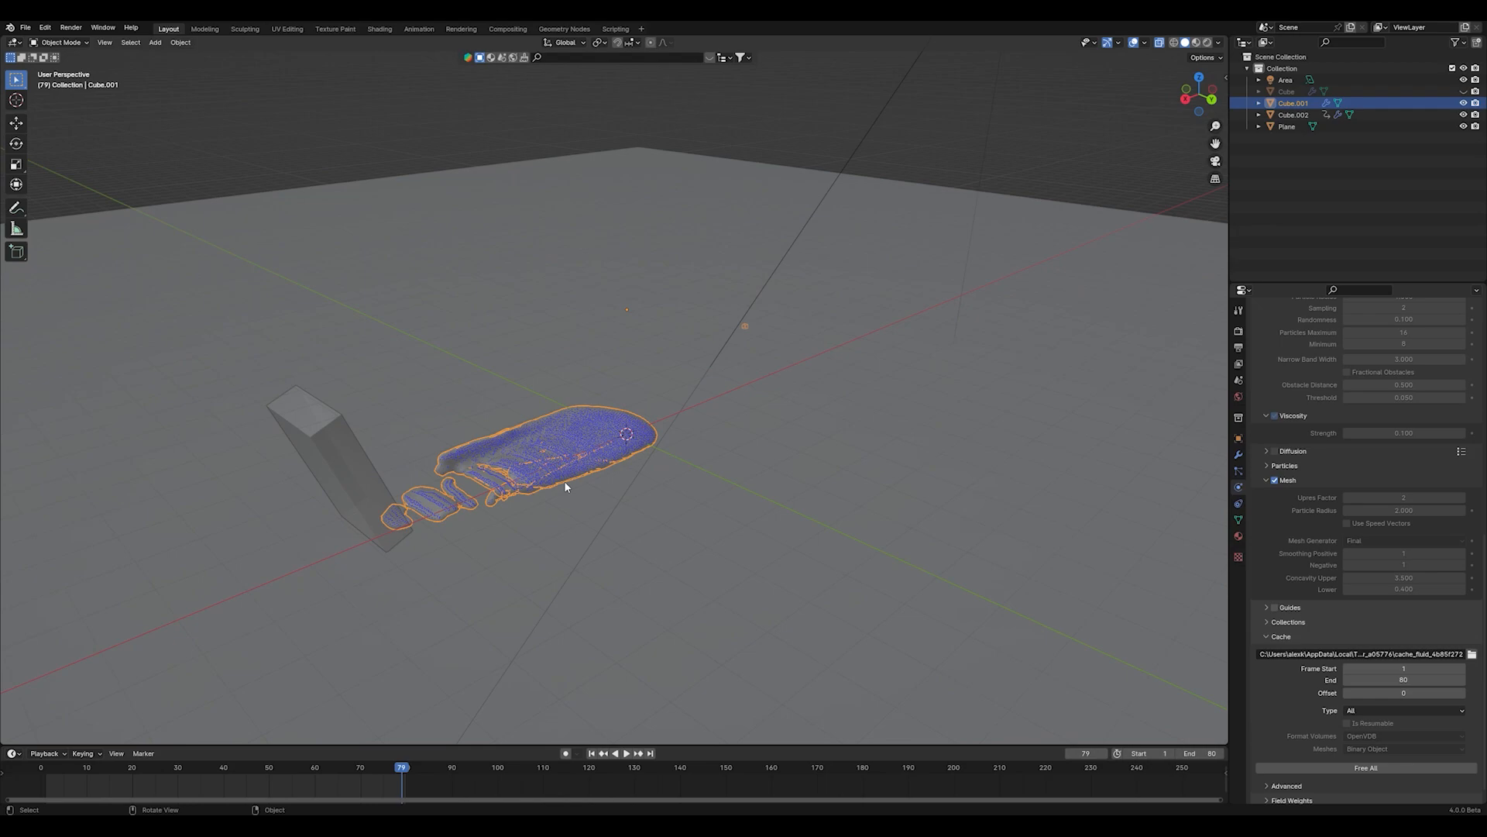
{"action": "left_click", "coordinate": [1198, 42]}
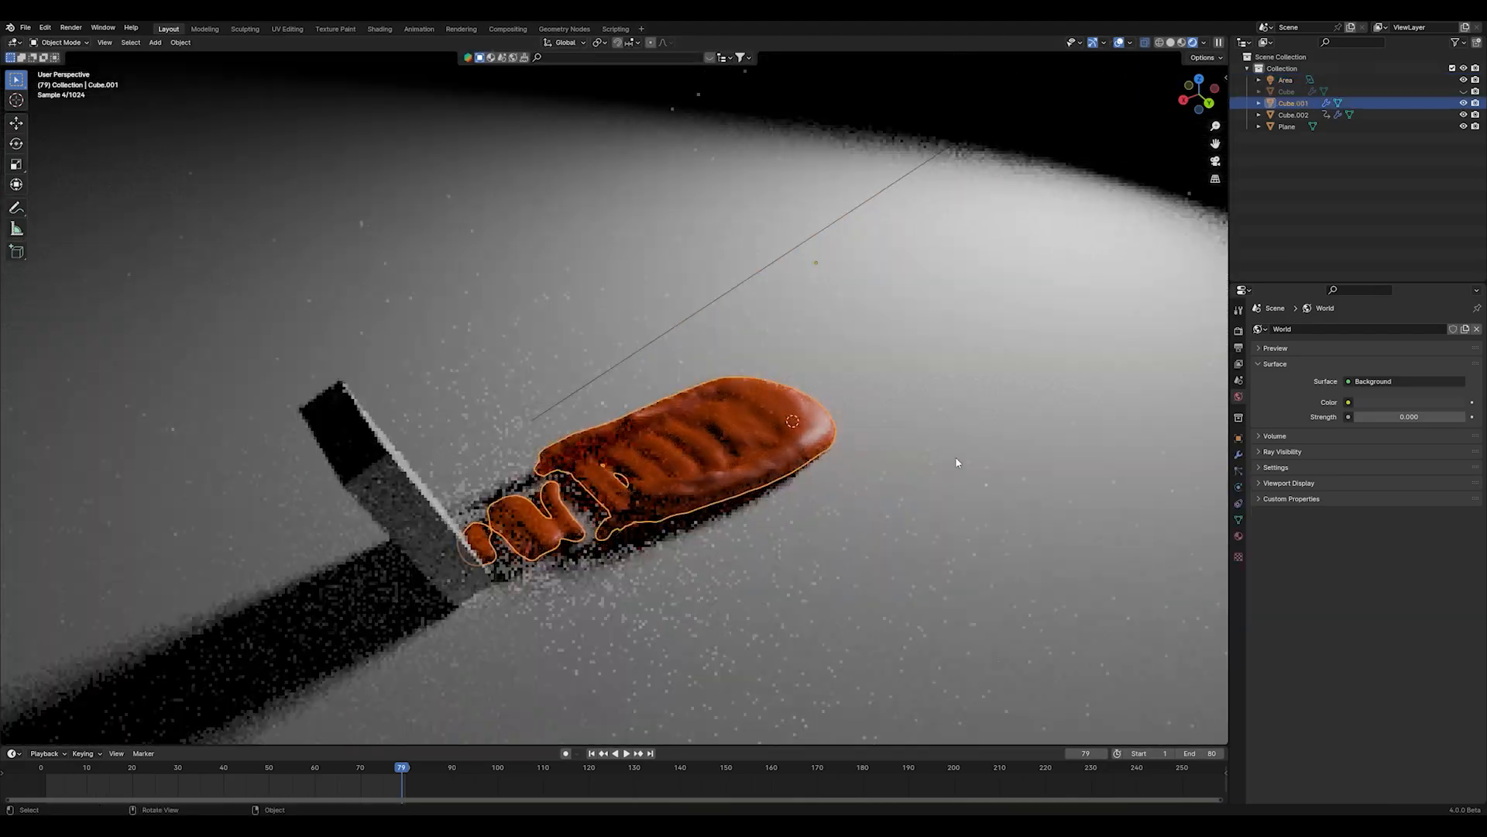
- Hide the Cube.002 brush box so only the orange viscous smear shows on the plane
{"action": "left_click", "coordinate": [625, 753]}
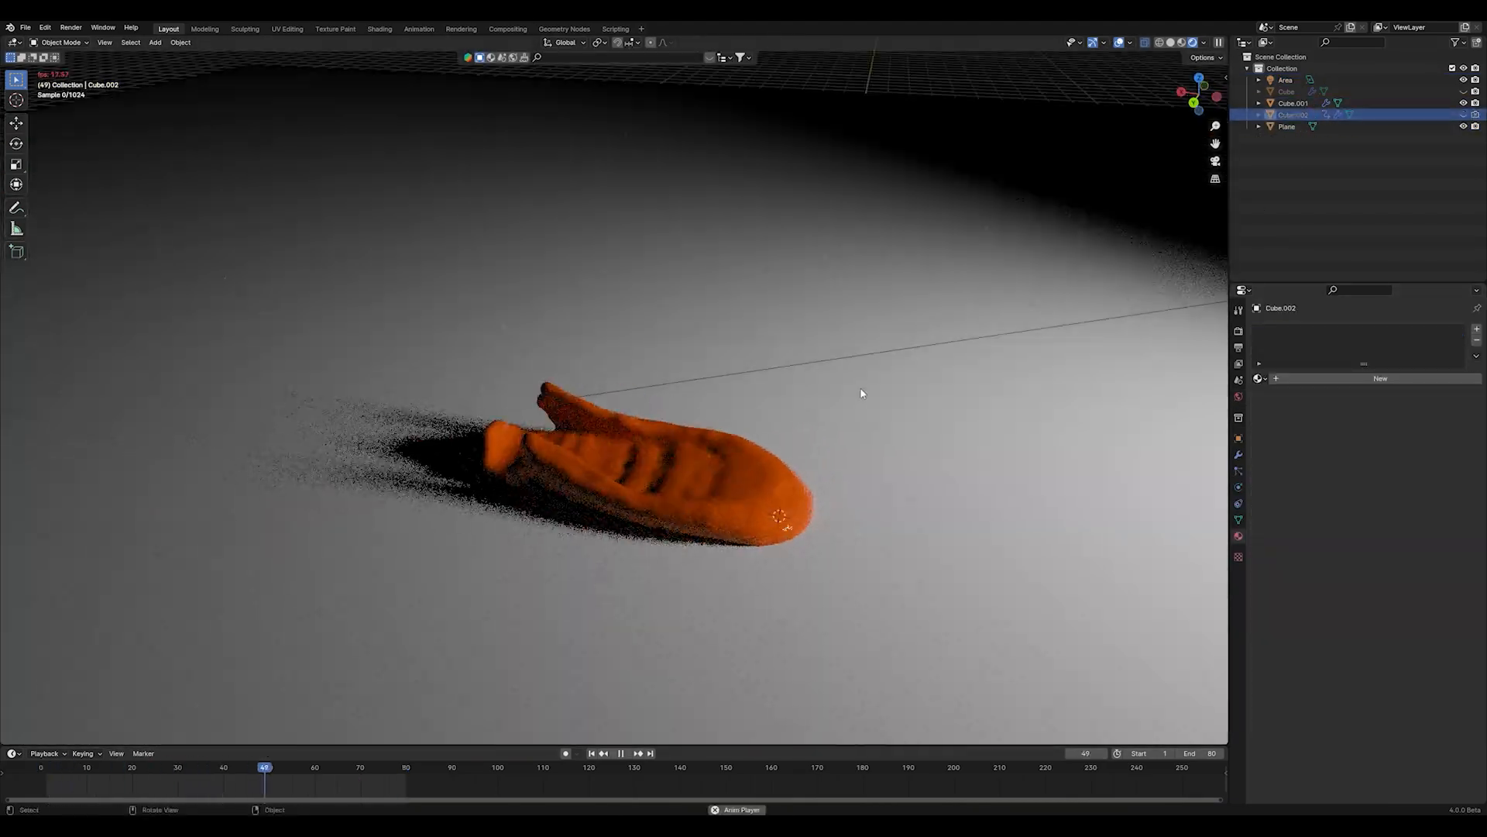